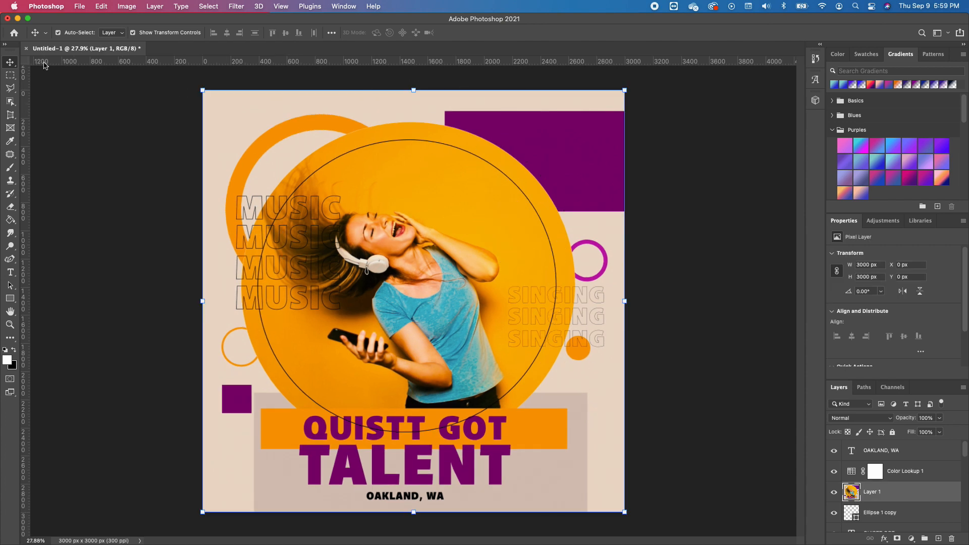
- Start a new 10 by 10 inch, 300 ppi document with a transparent background
left_click(79, 6)
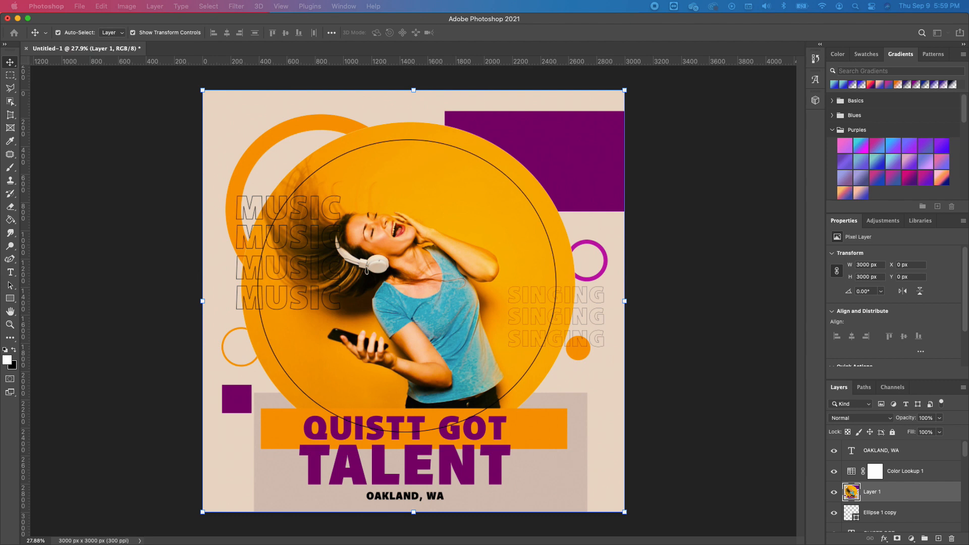
left_click(79, 7)
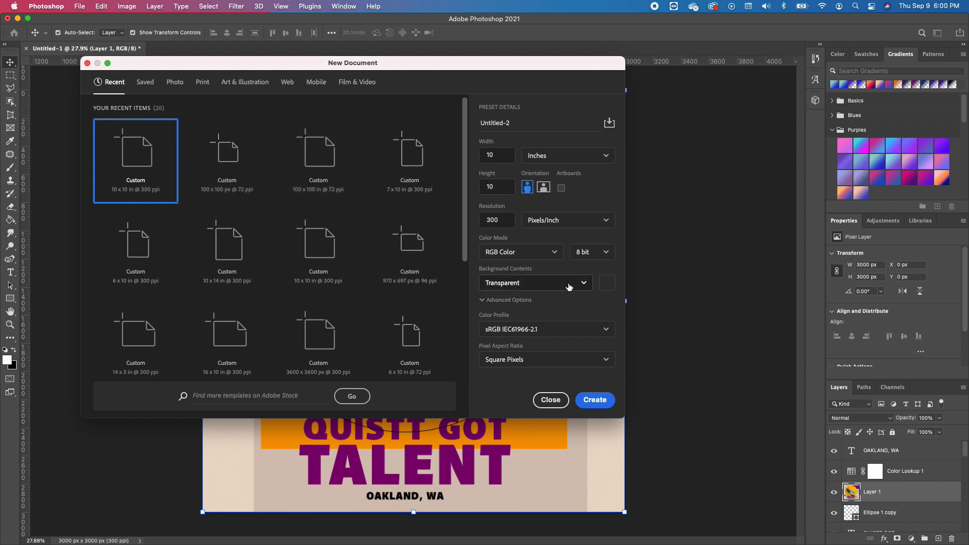
mouse_move(623, 402)
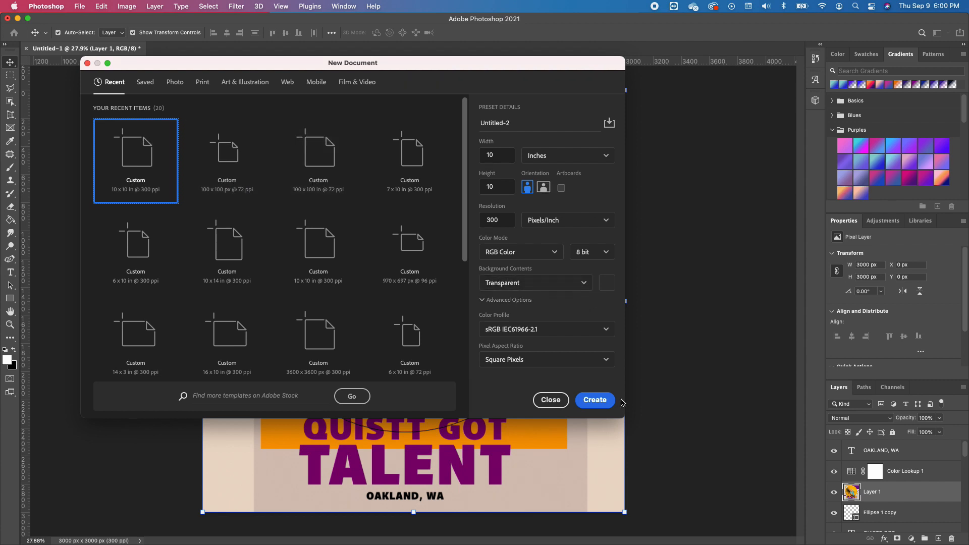
- Create the 3000 by 3000 px transparent canvas and add horizontal and vertical centre guides
left_click(593, 400)
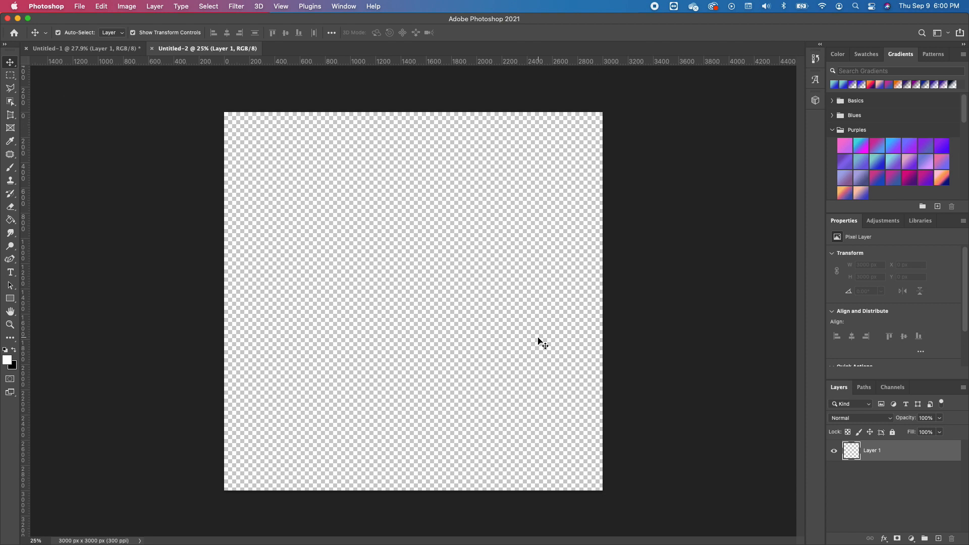
mouse_move(303, 201)
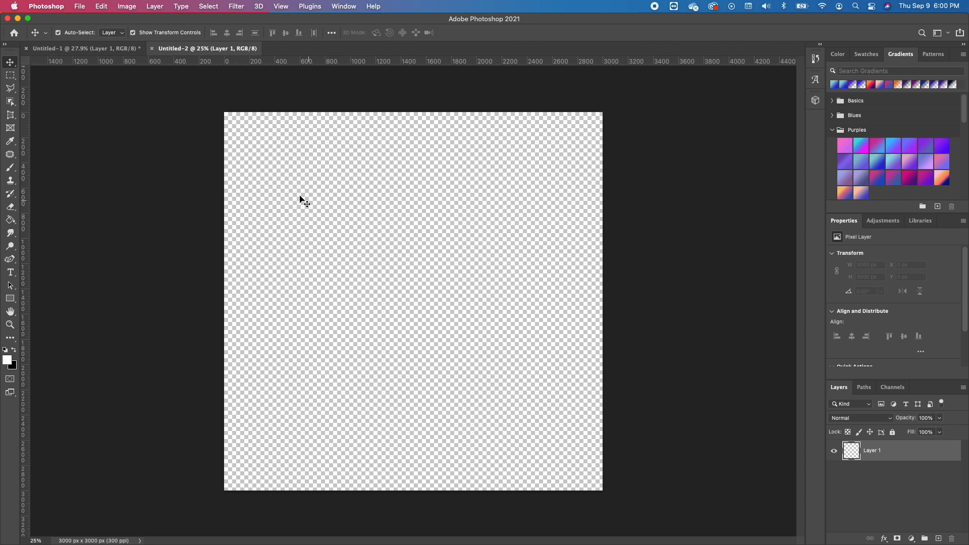
mouse_move(521, 321)
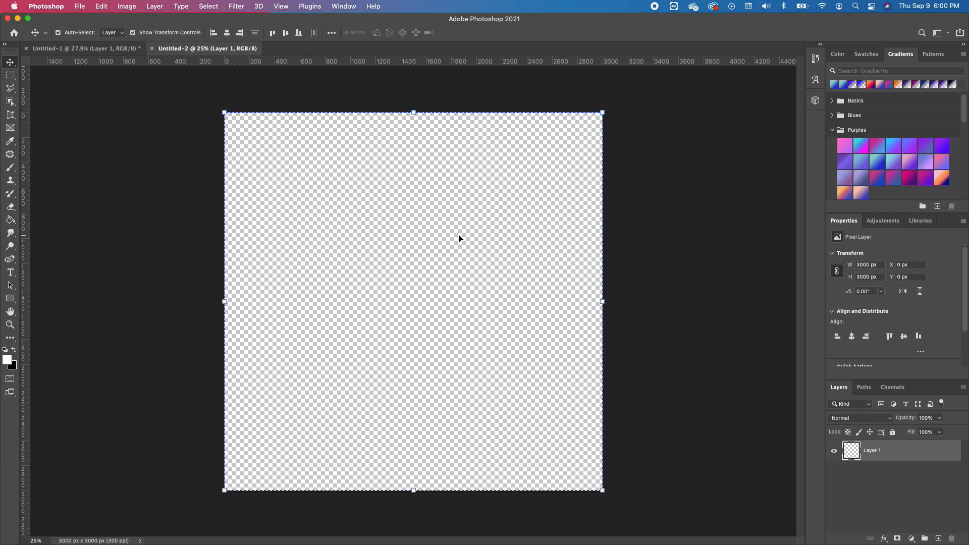
mouse_move(117, 13)
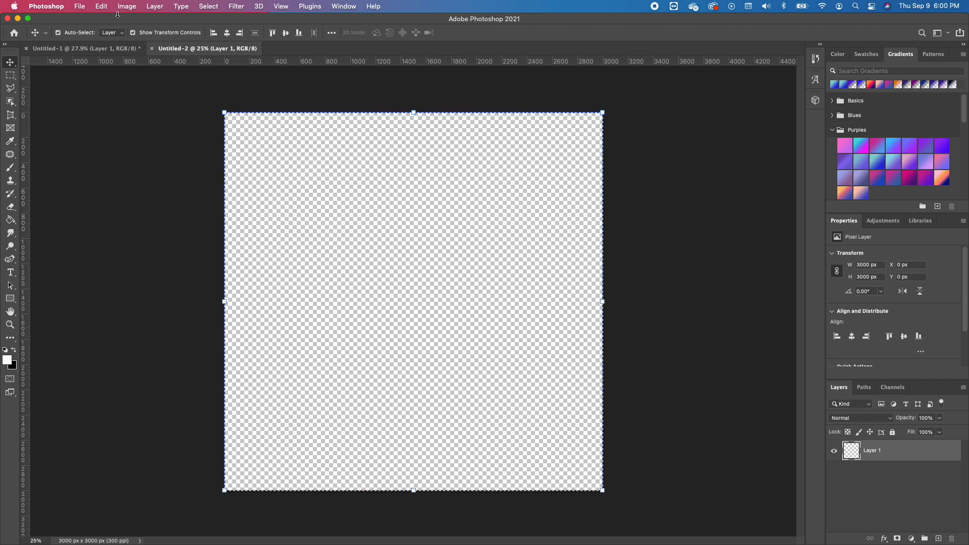
left_click(101, 6)
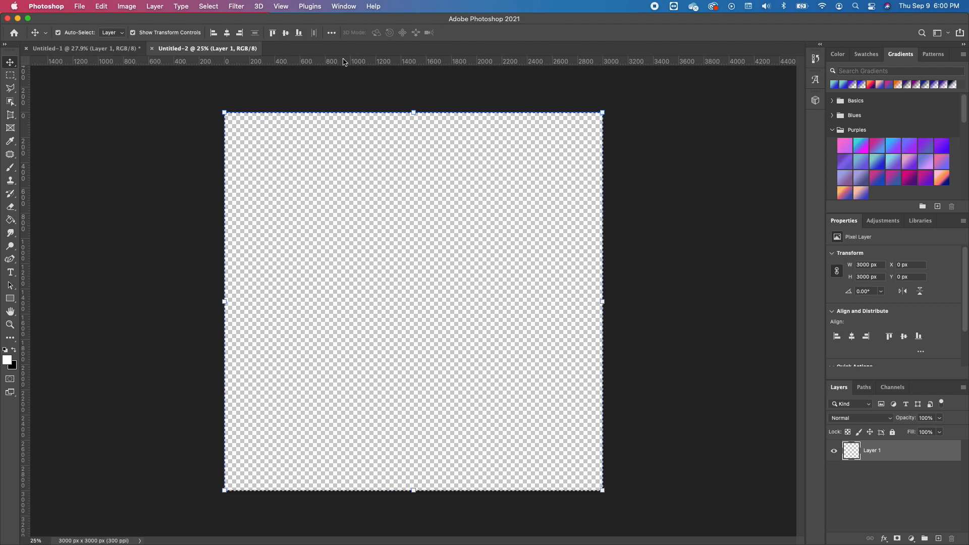
mouse_move(265, 6)
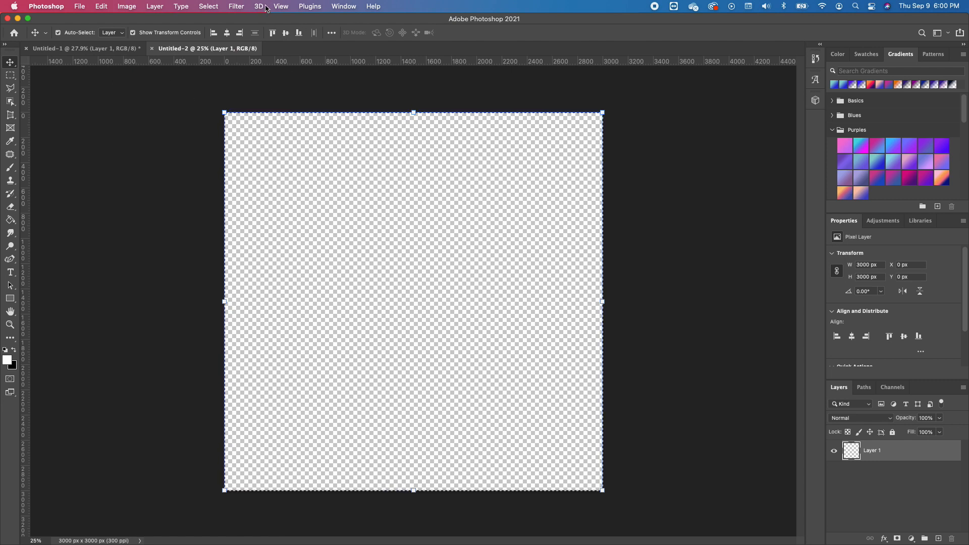
left_click(281, 6)
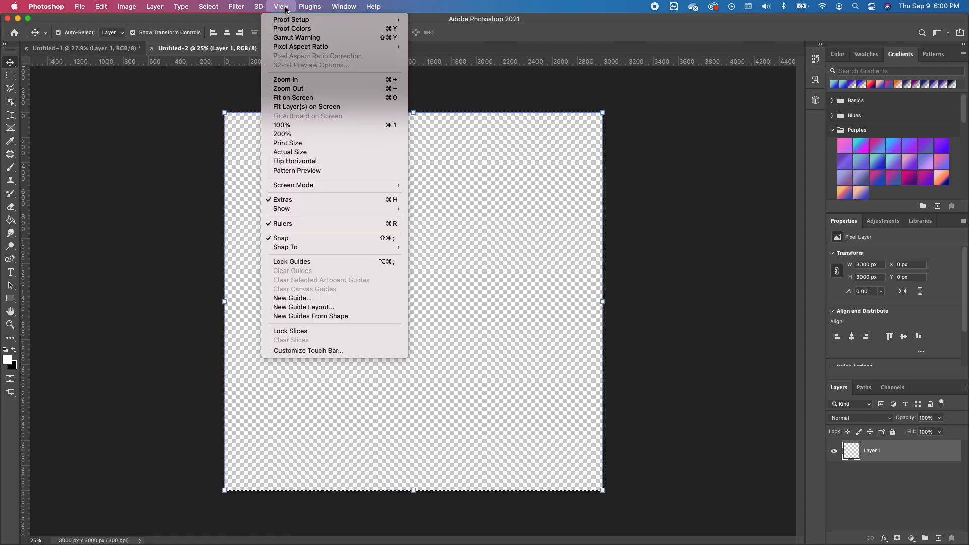
mouse_move(287, 238)
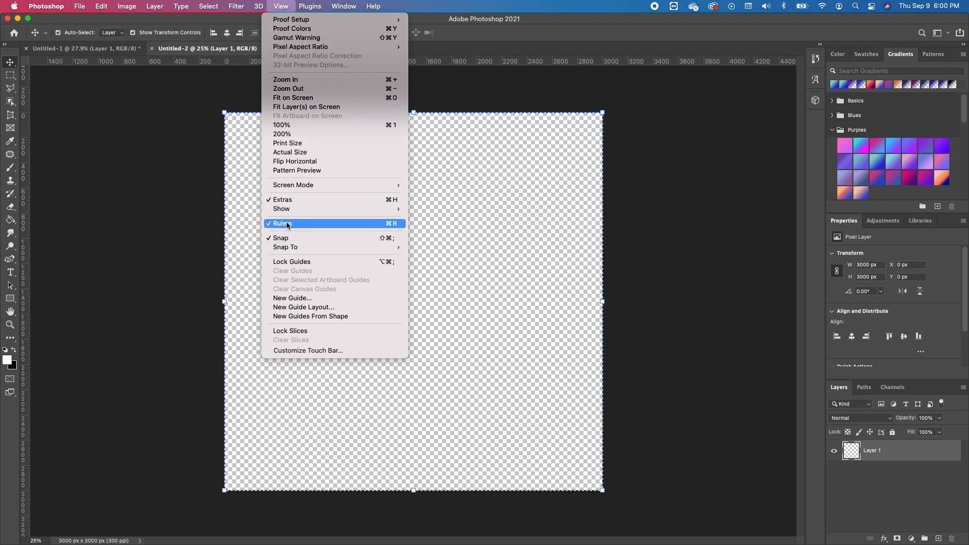
left_click(283, 223)
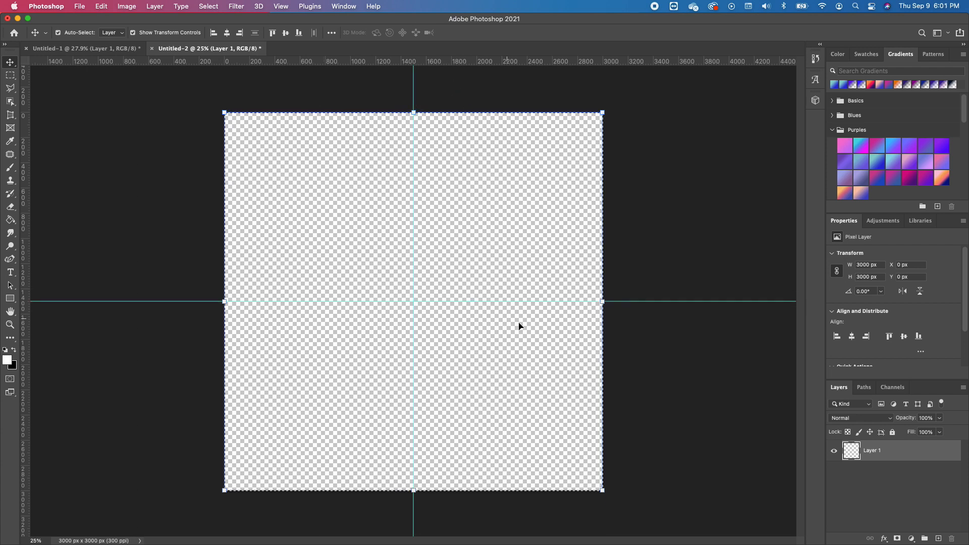
mouse_move(9, 310)
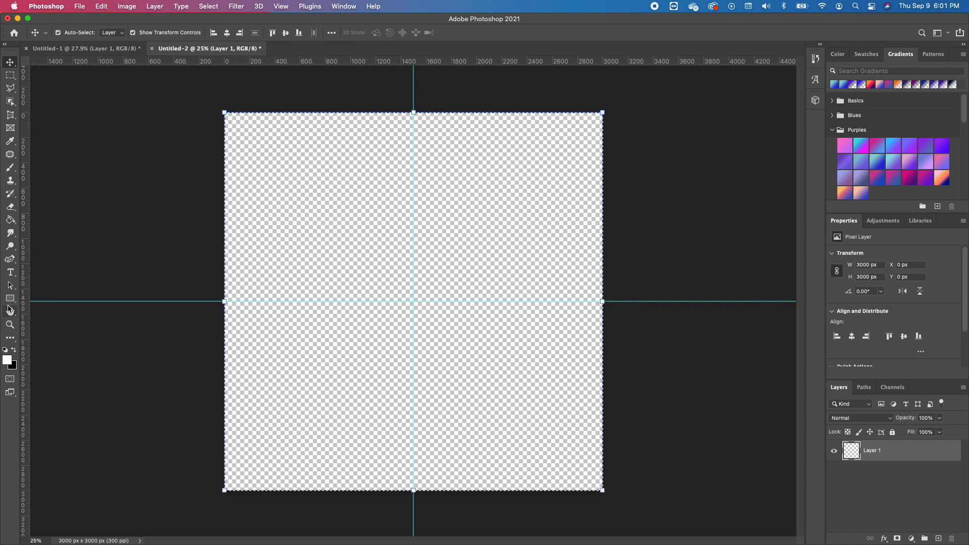
mouse_move(10, 298)
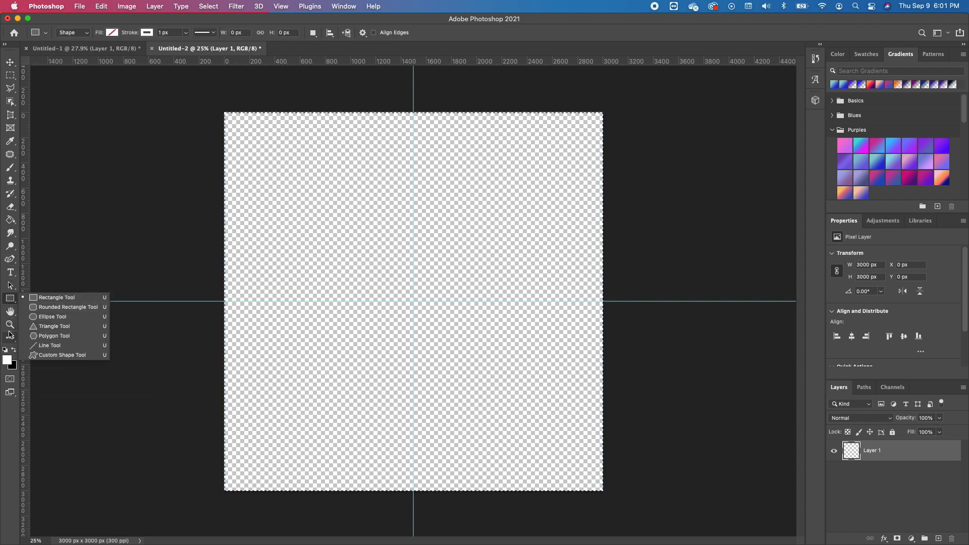
- Draw a 500 by 500 px ellipse from the centre where the guides cross
left_click(52, 316)
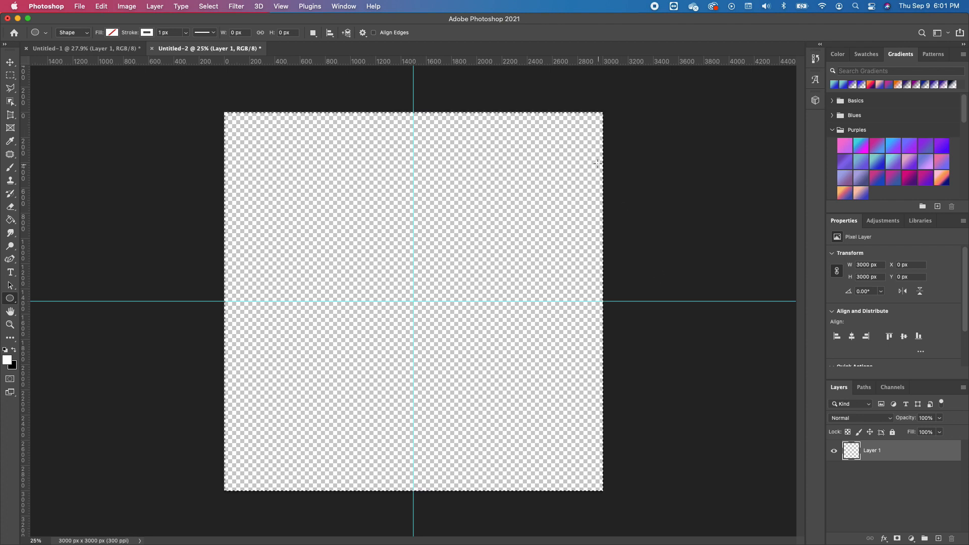
mouse_move(248, 376)
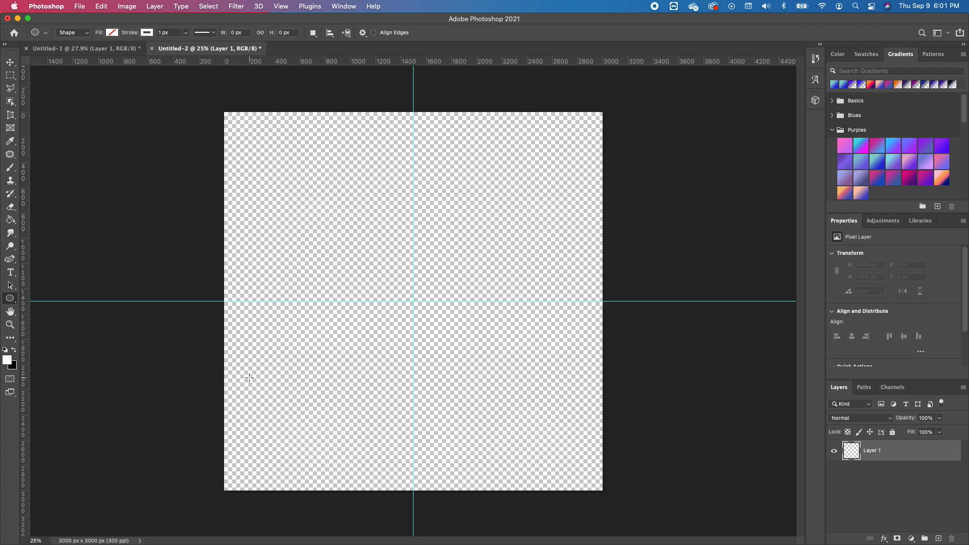
mouse_move(416, 302)
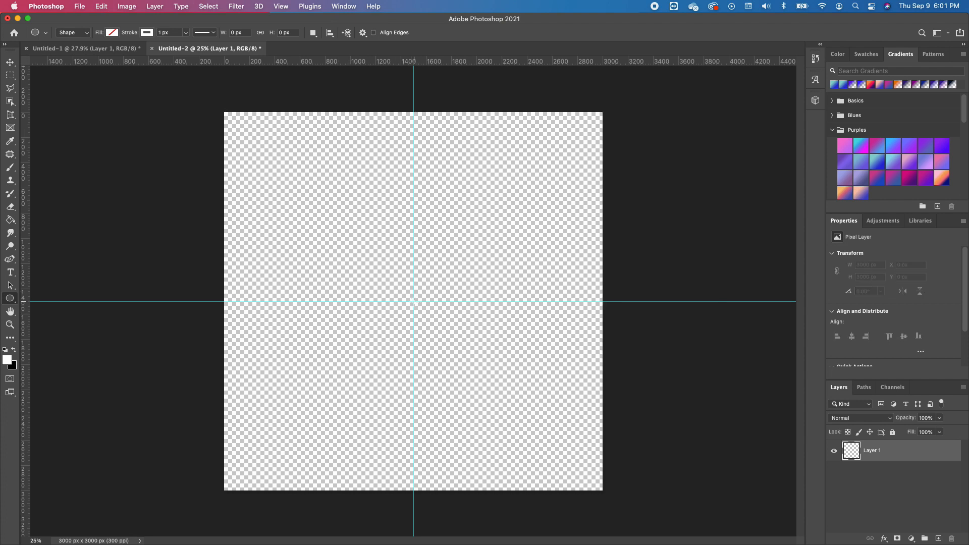
left_click(413, 301)
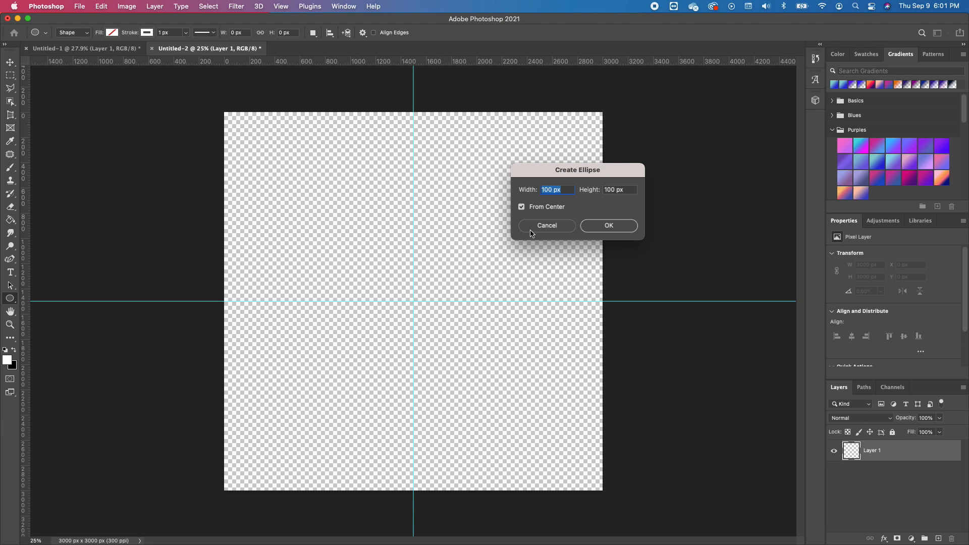
mouse_move(599, 206)
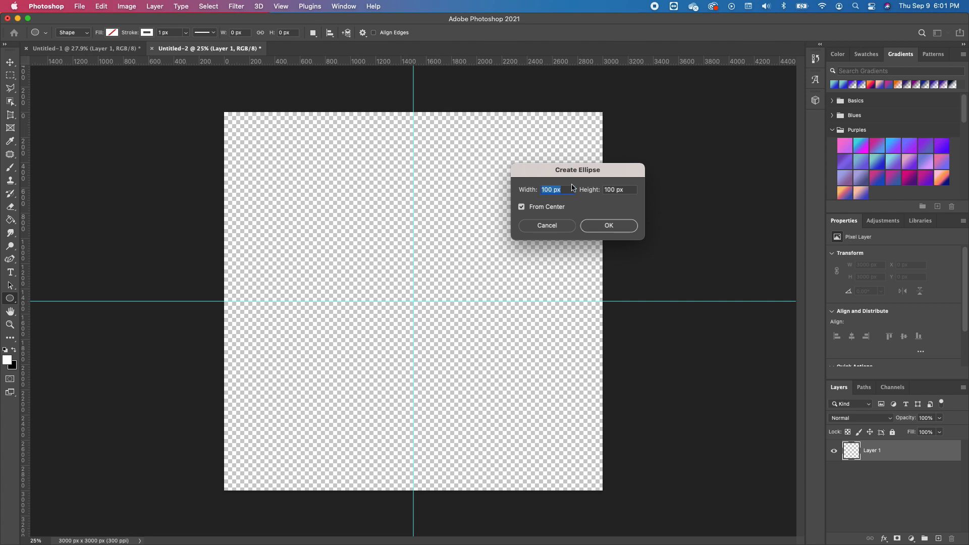
type("500")
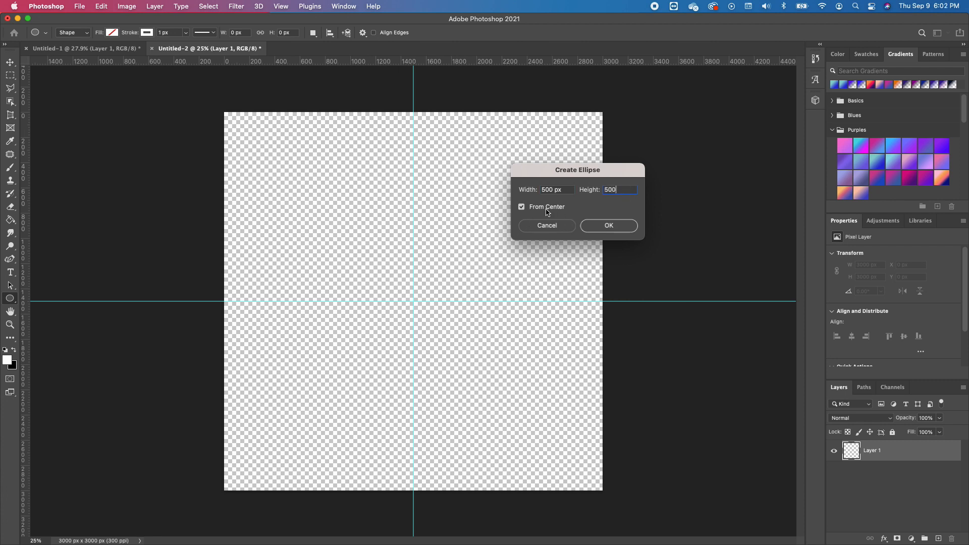
mouse_move(562, 208)
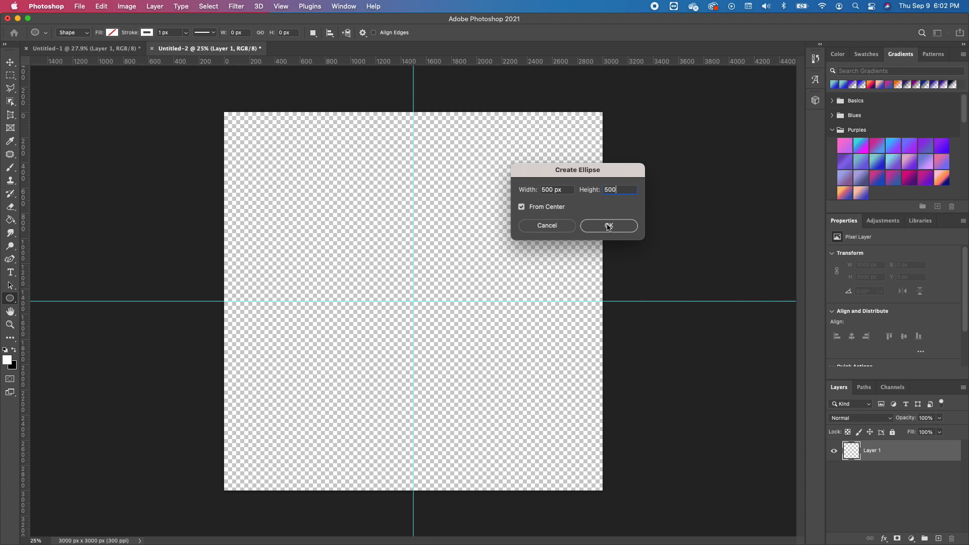
left_click(607, 225)
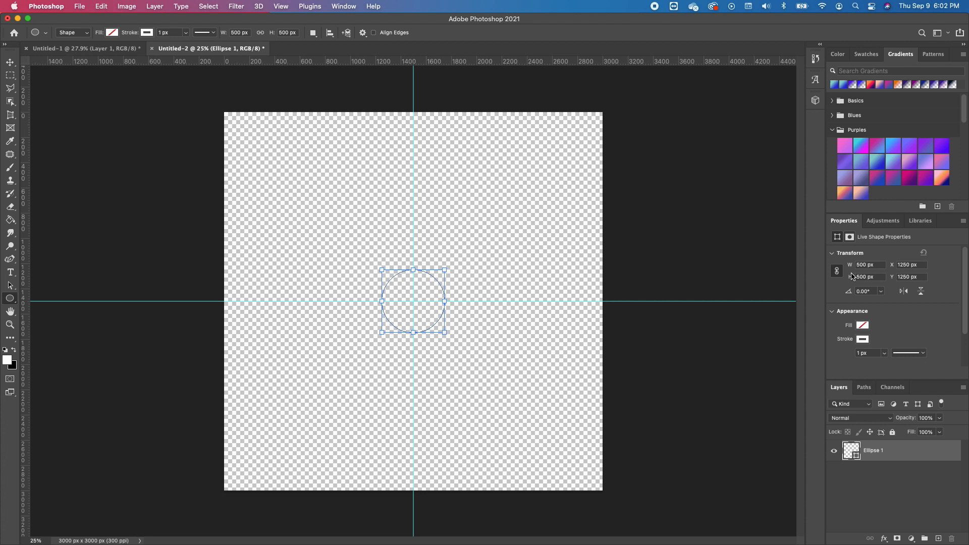
- Give the circle a solid black #010101 fill with no stroke
left_click(863, 339)
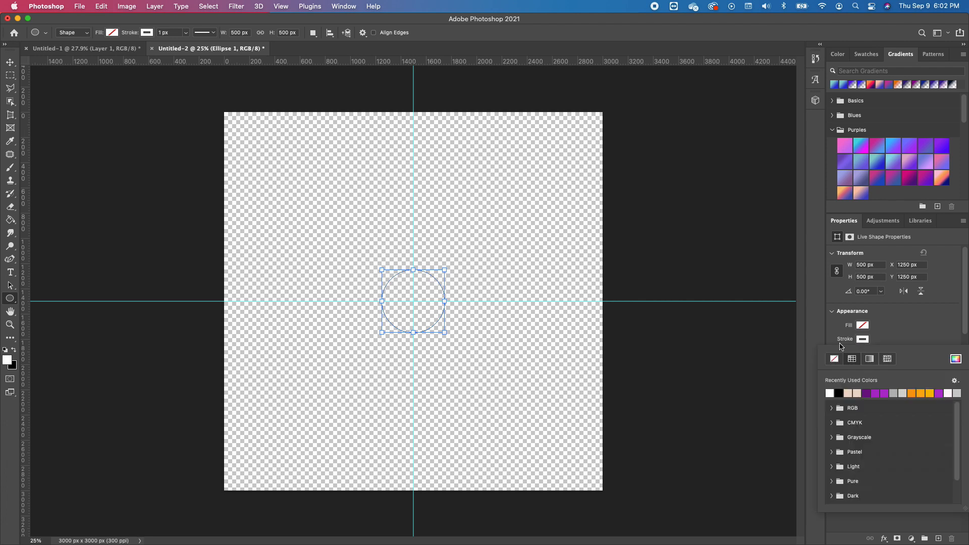
left_click(834, 359)
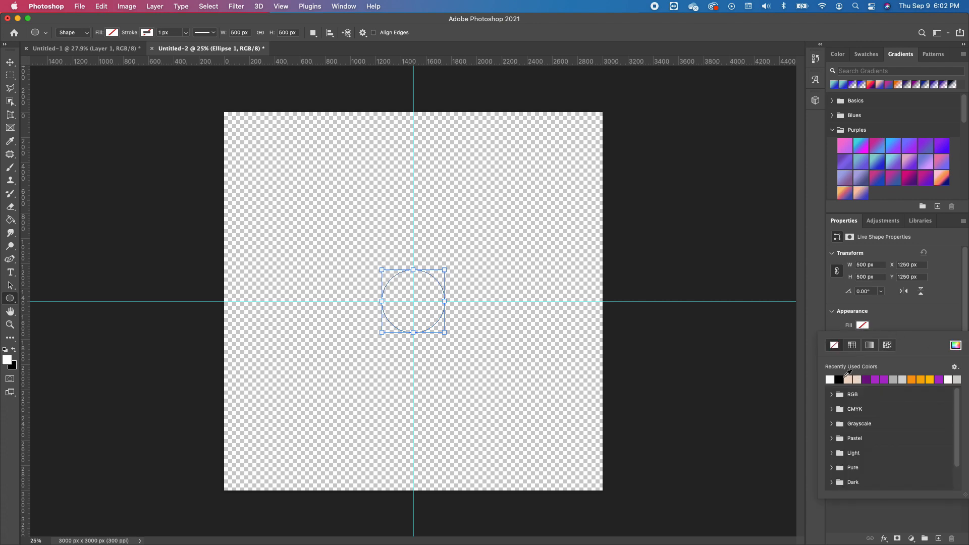
left_click(828, 379)
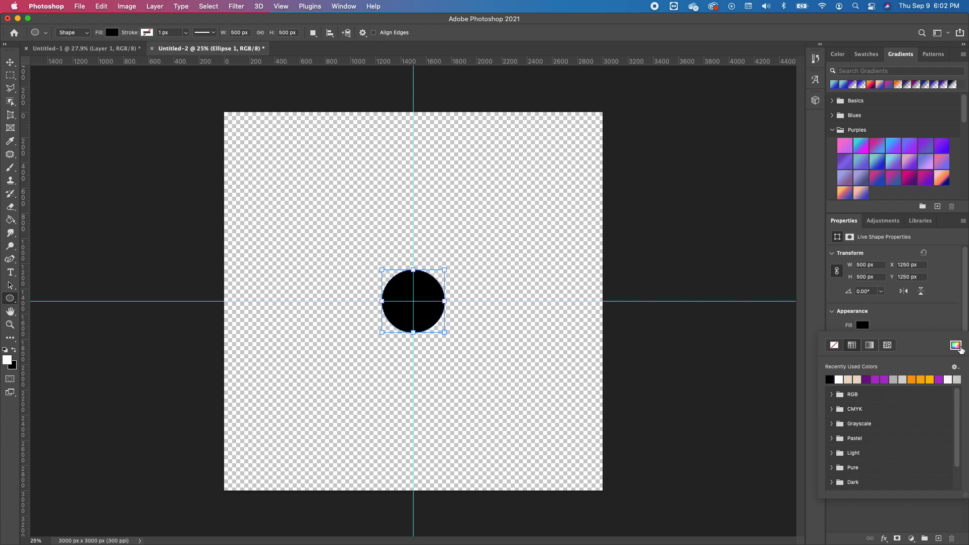
left_click(861, 325)
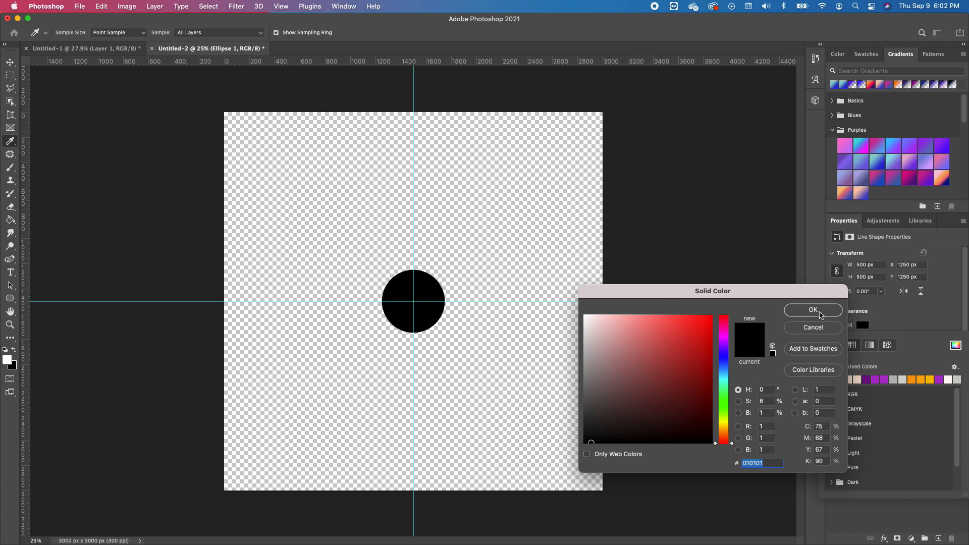
left_click(812, 310)
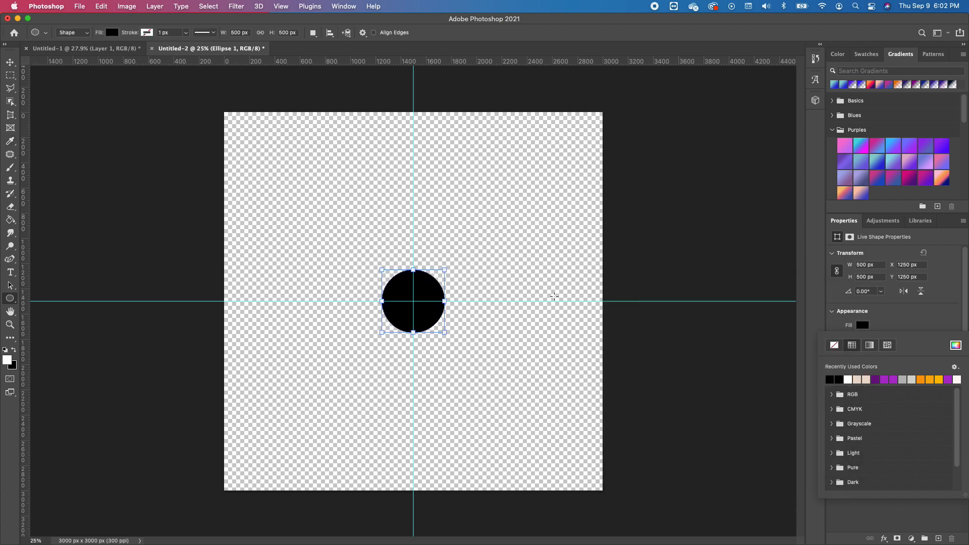
left_click(838, 387)
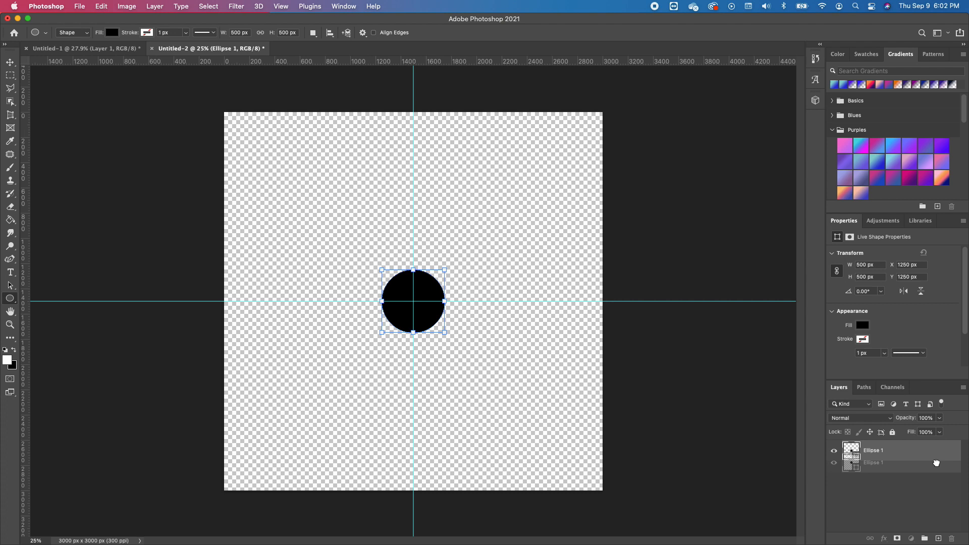
- Duplicate the Ellipse 1 layer and start the Filter > Other > Offset filter on the copy
left_click(938, 538)
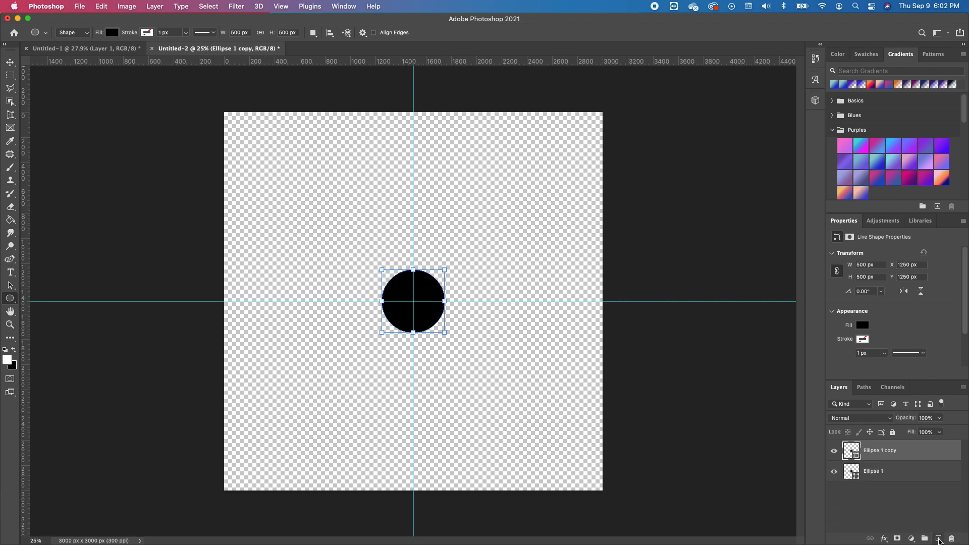
mouse_move(913, 449)
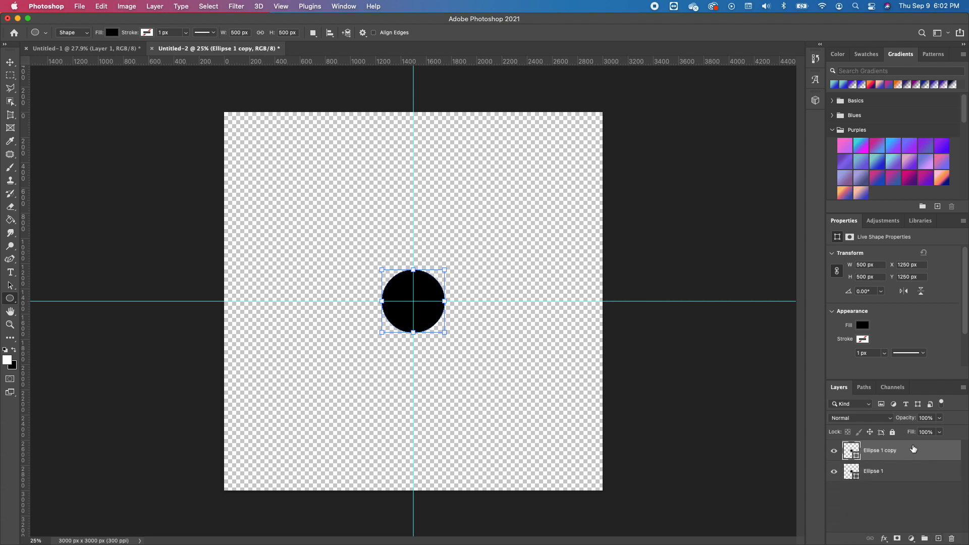
left_click(235, 6)
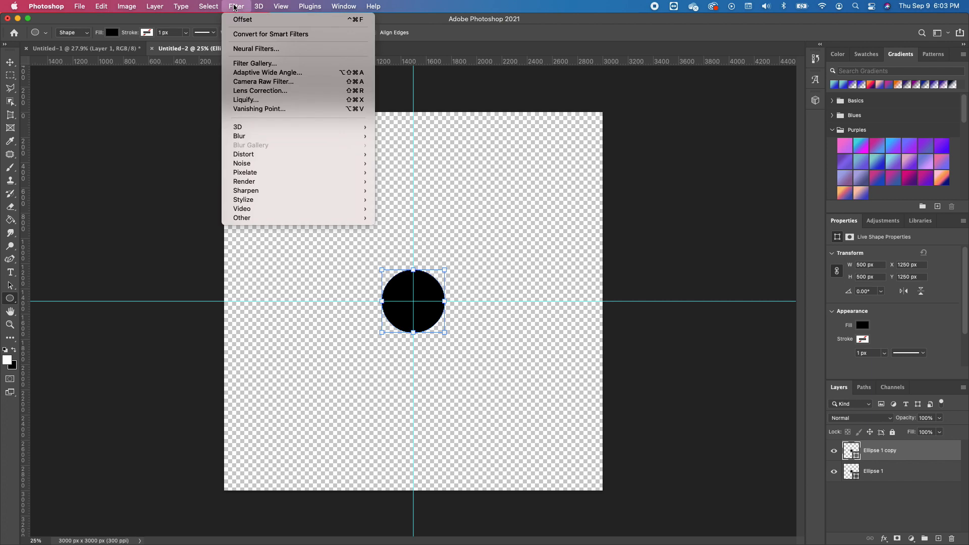
mouse_move(263, 200)
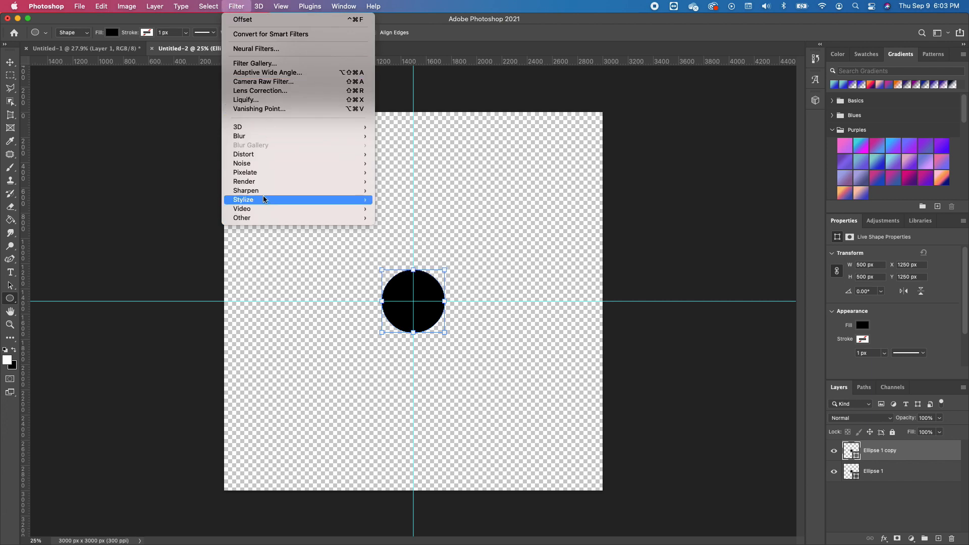
mouse_move(337, 234)
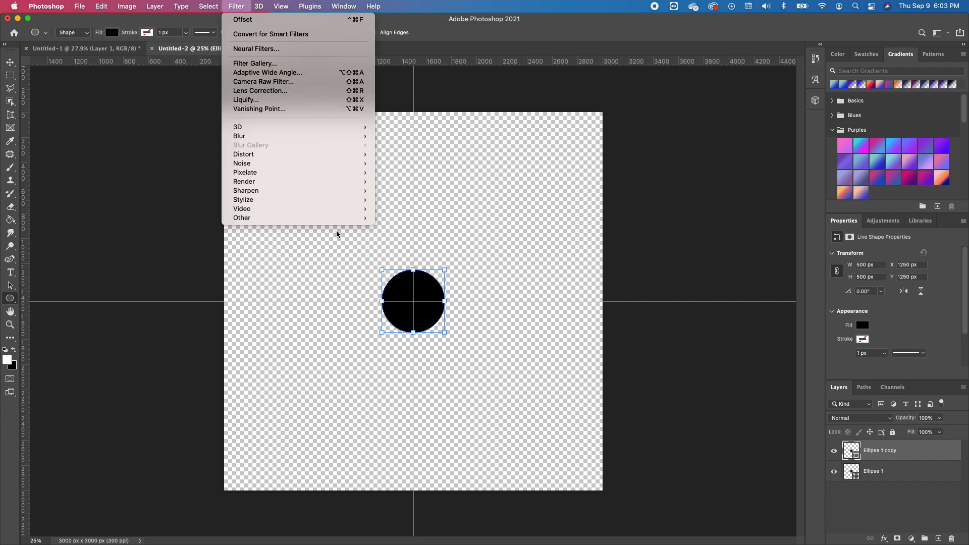
mouse_move(242, 218)
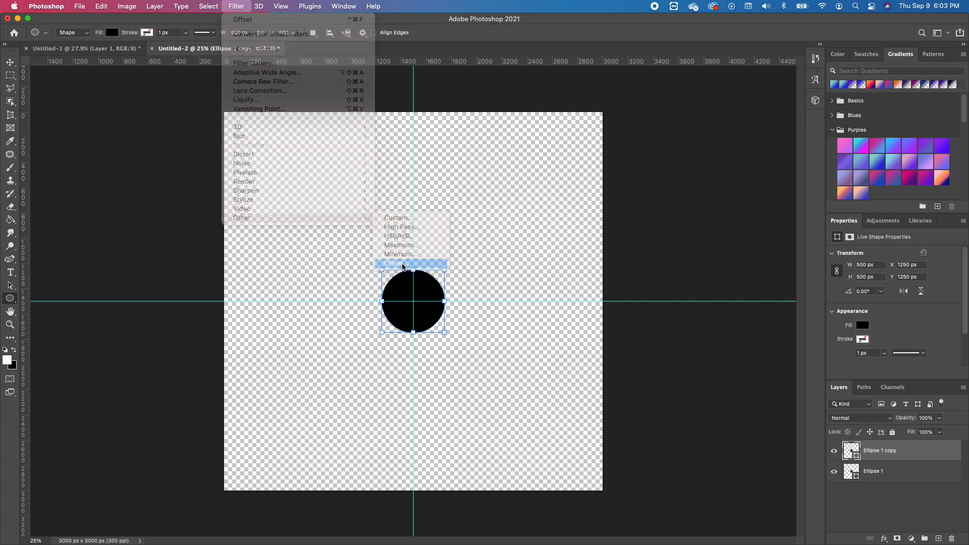
left_click(390, 263)
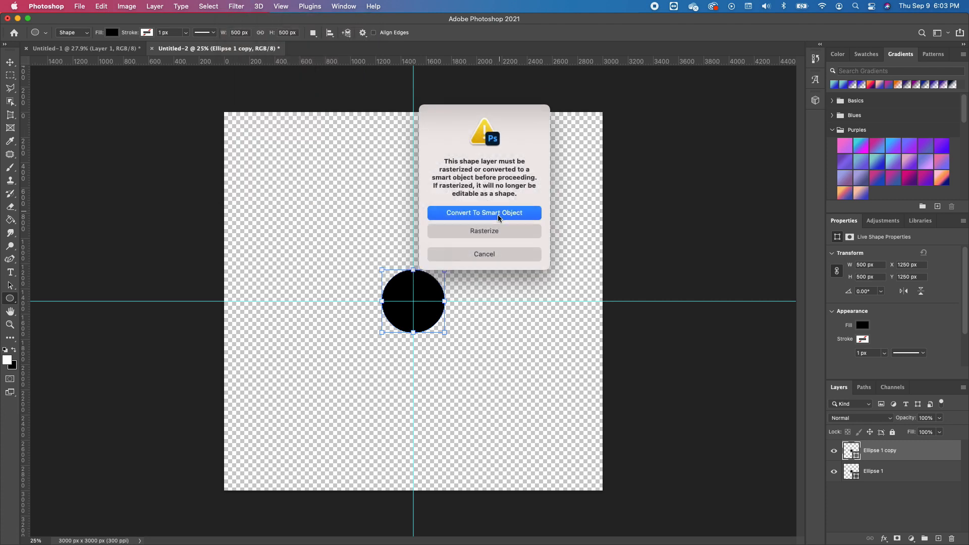
mouse_move(504, 216)
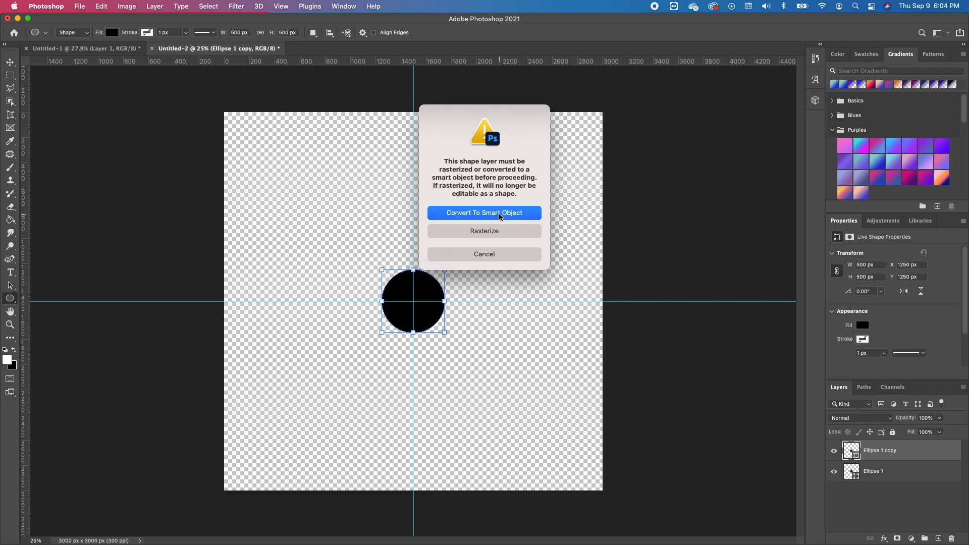
- Convert the copy to a smart object with an Offset of -4500 px horizontally and vertically
left_click(483, 213)
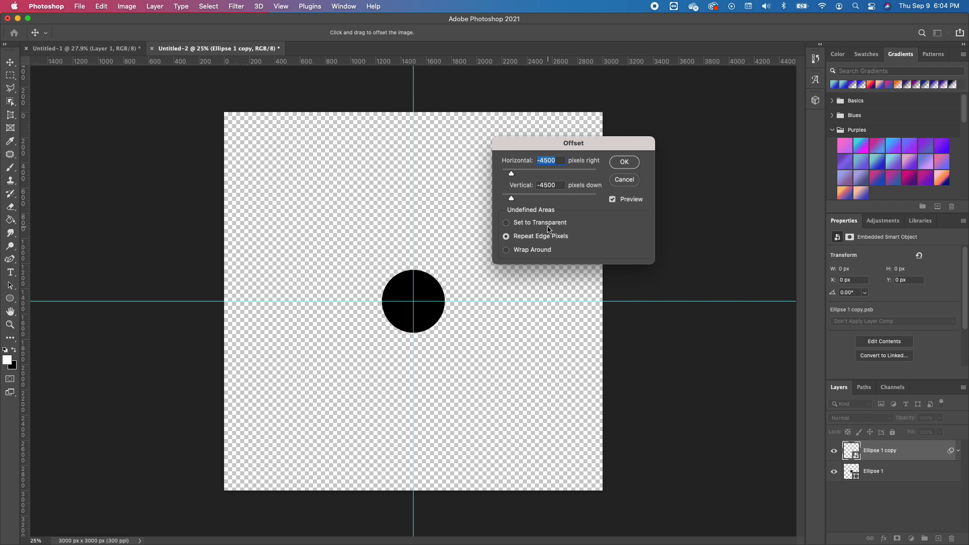
mouse_move(559, 177)
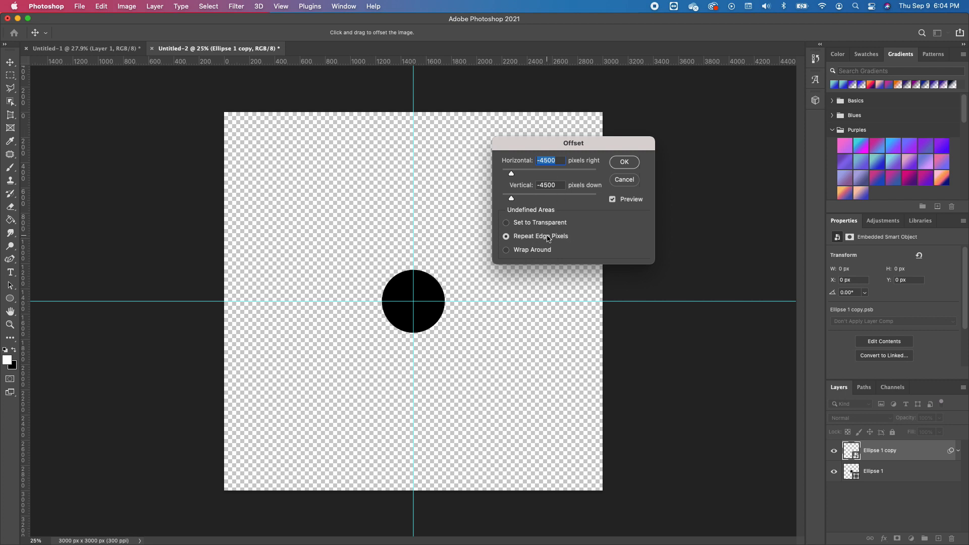
mouse_move(576, 243)
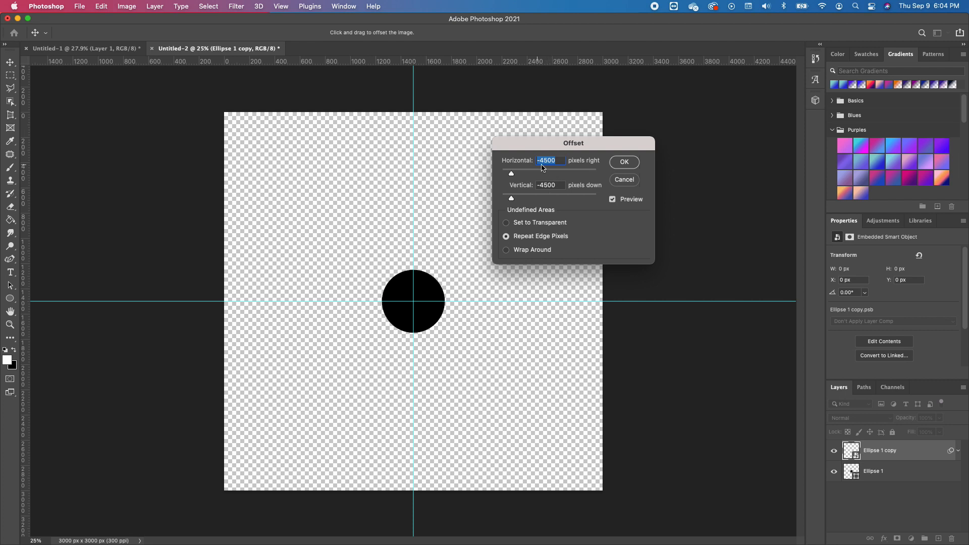
left_click(624, 162)
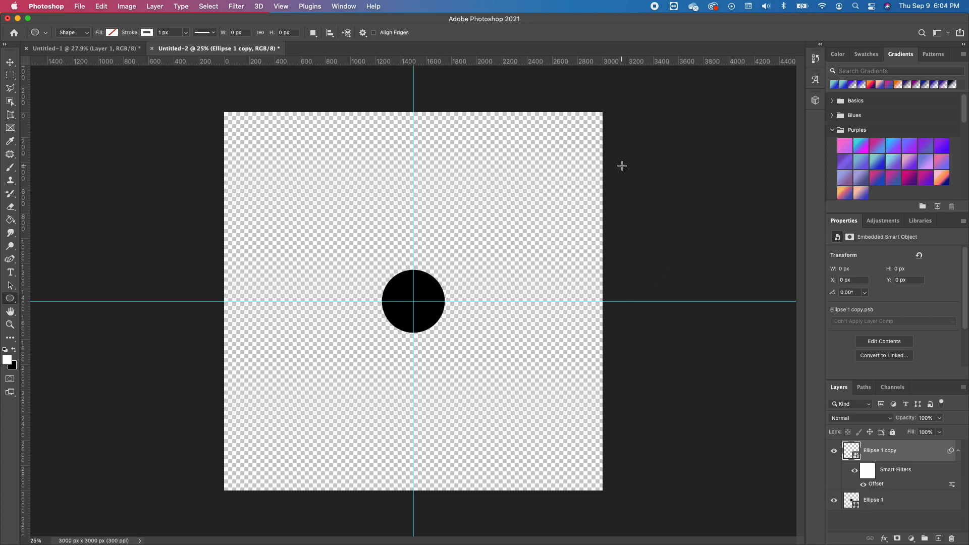
mouse_move(216, 118)
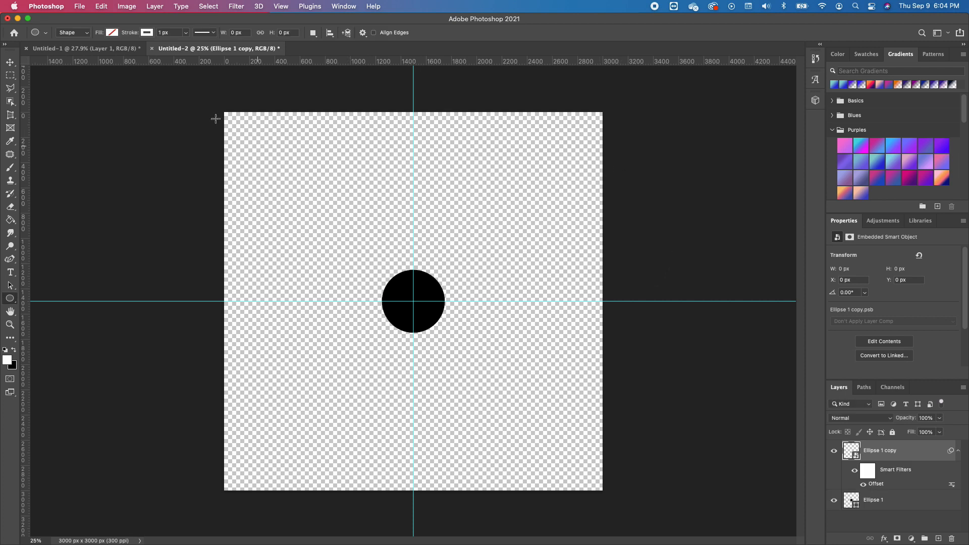
- Define the dot as a new pattern named Pattern 6, then return to the poster document
left_click(79, 6)
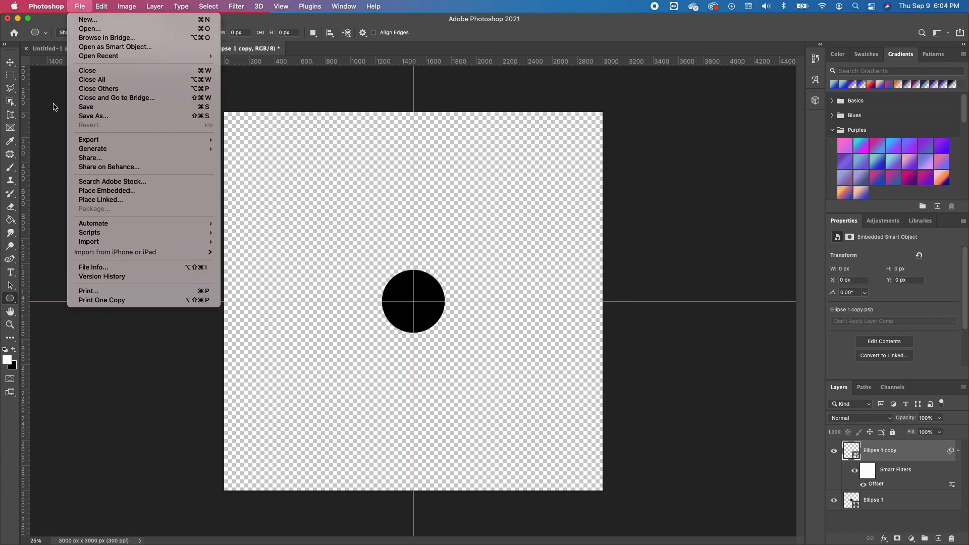
left_click(101, 6)
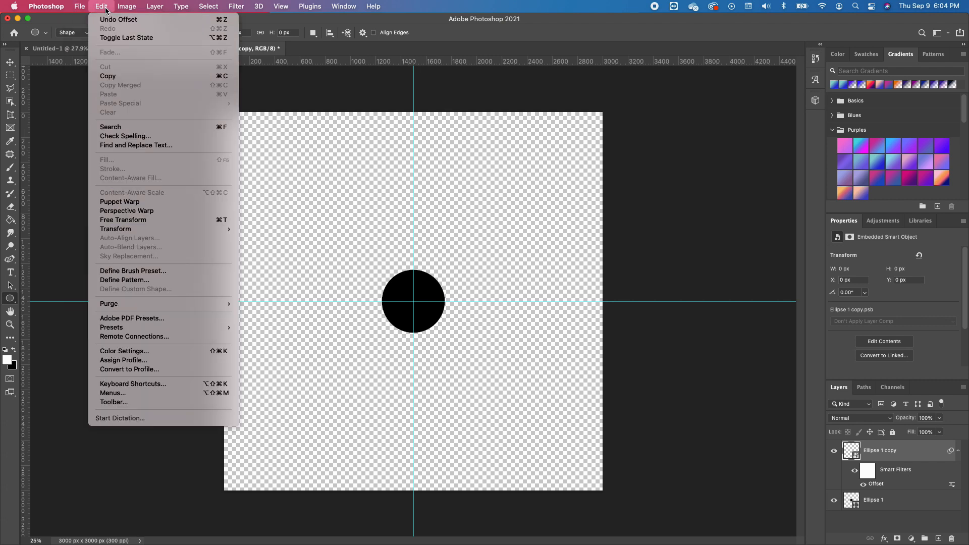
mouse_move(132, 271)
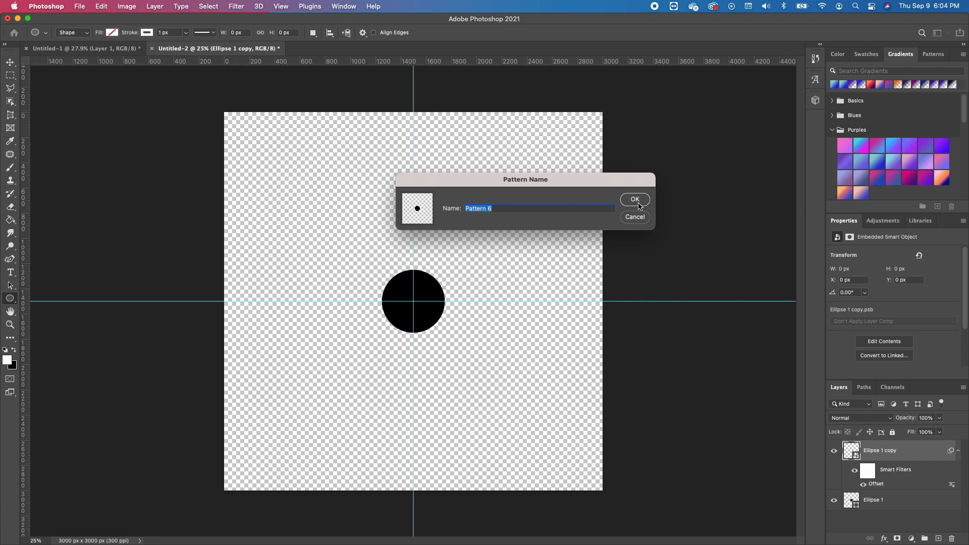
left_click(634, 199)
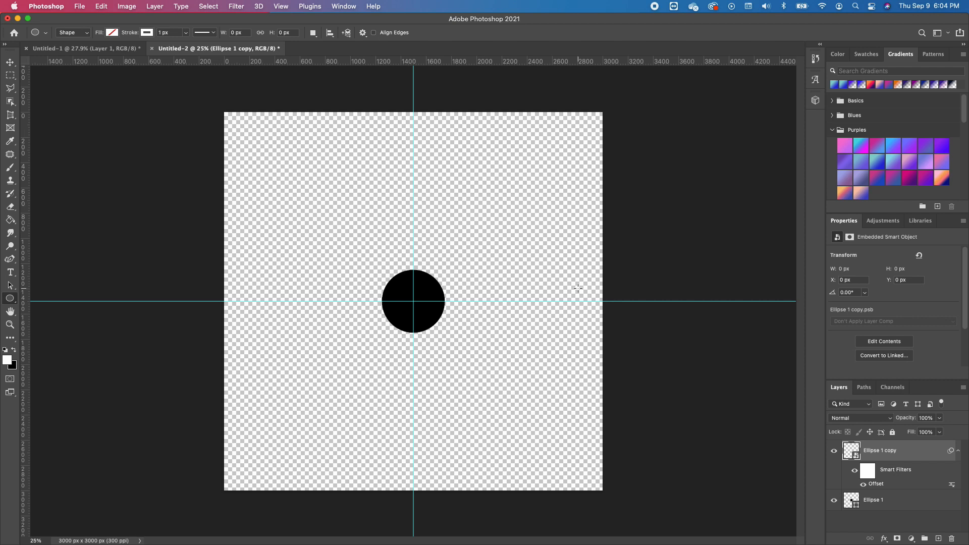
left_click(85, 49)
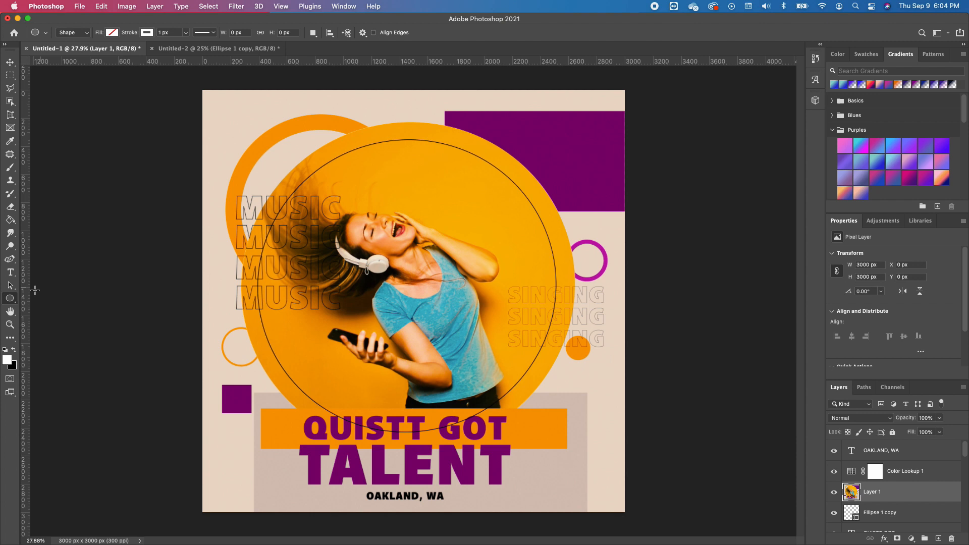
- Draw a tall rectangle over the poster's upper right and fill it with the black dot pattern
left_click(10, 299)
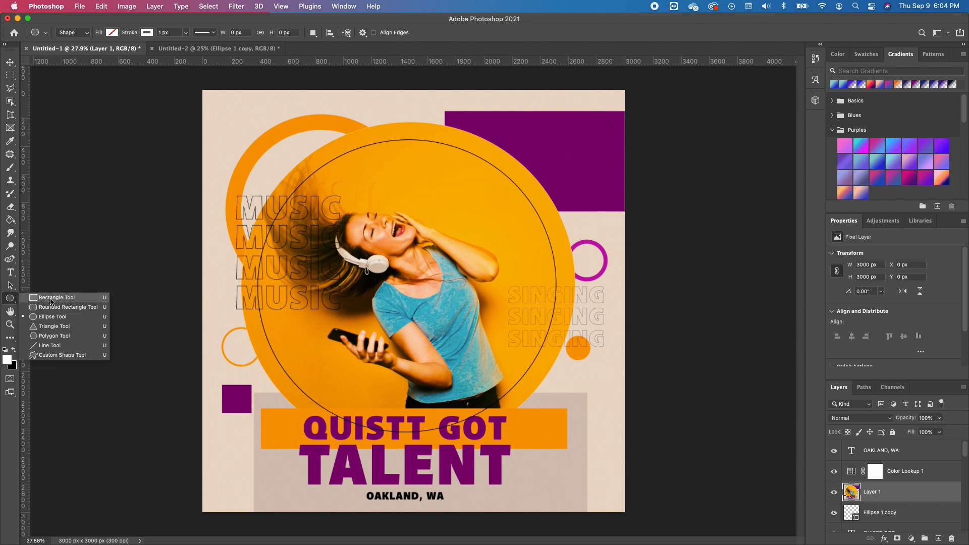
left_click_drag(469, 105, 545, 247)
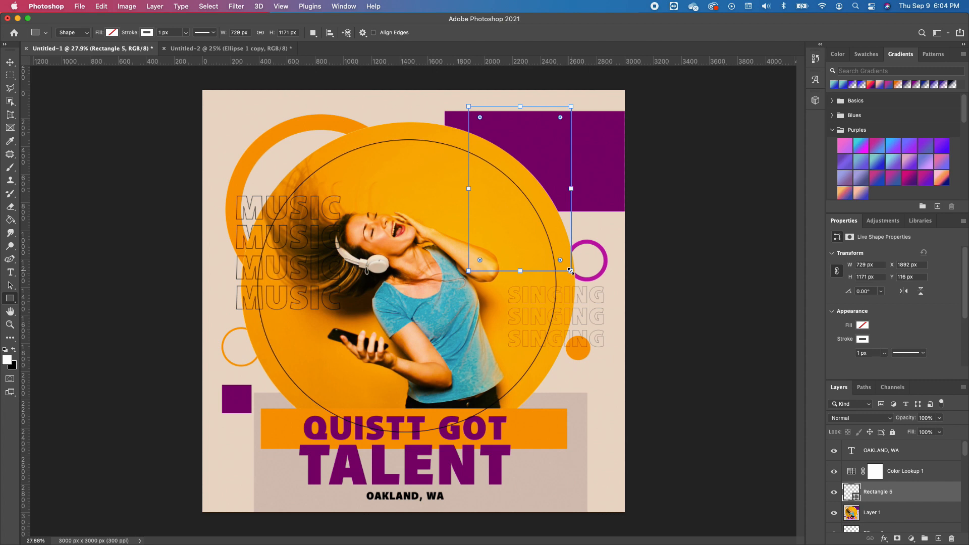
left_click(863, 324)
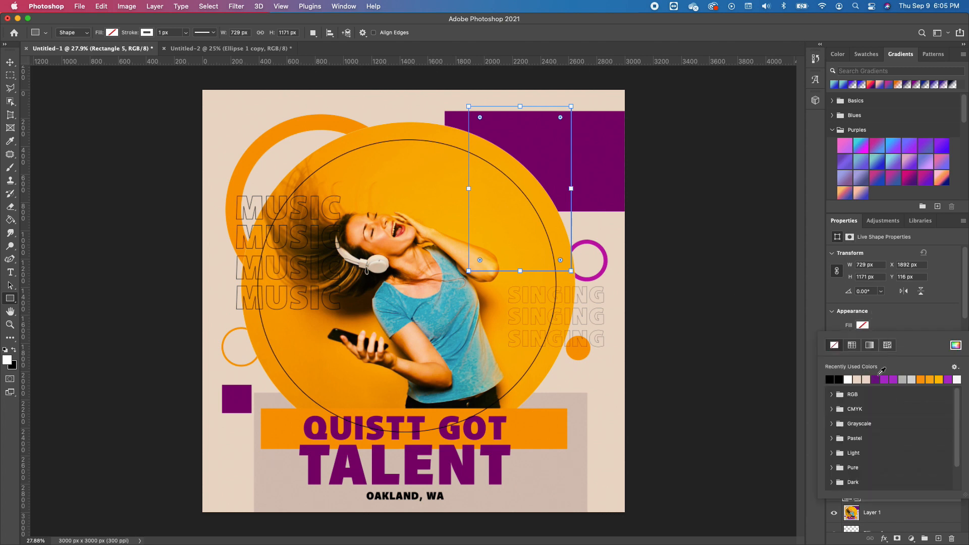
left_click(886, 345)
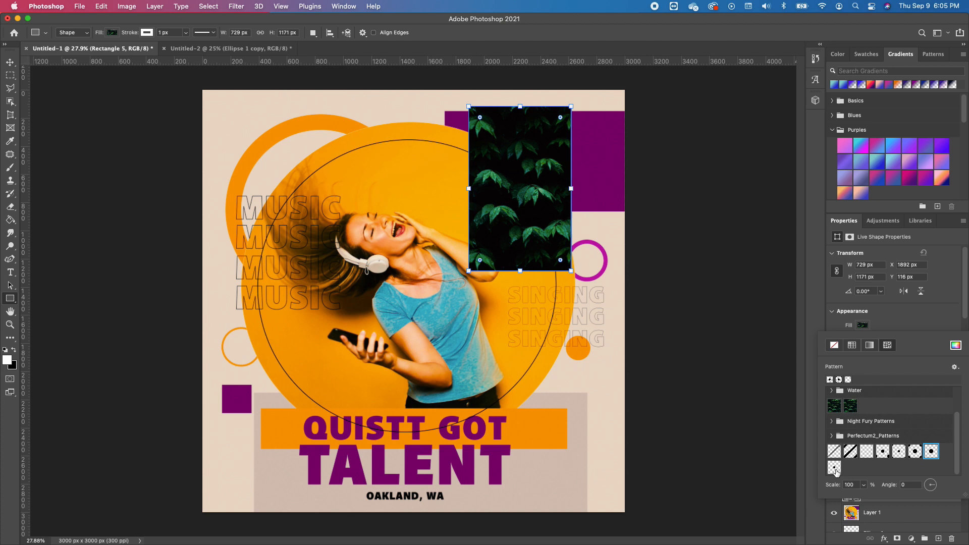
left_click(829, 378)
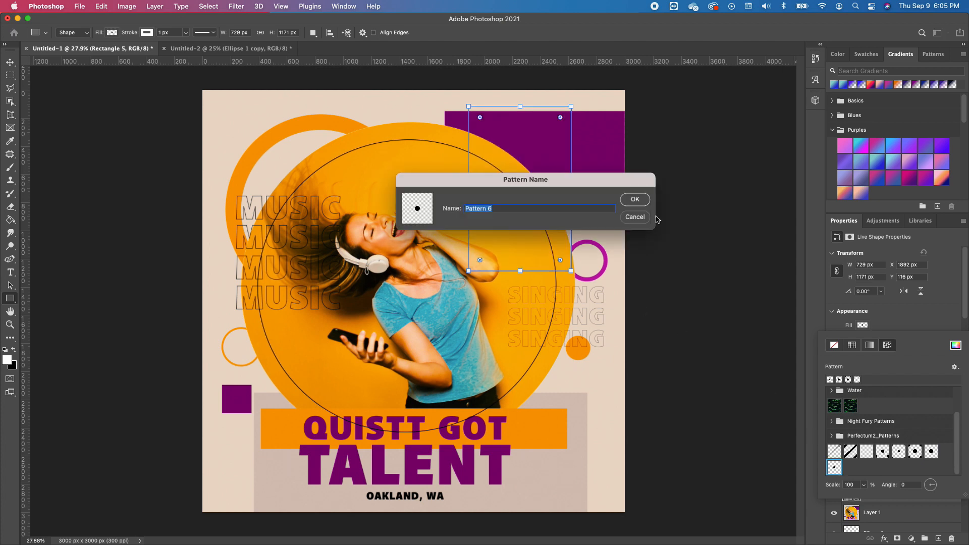
left_click(634, 199)
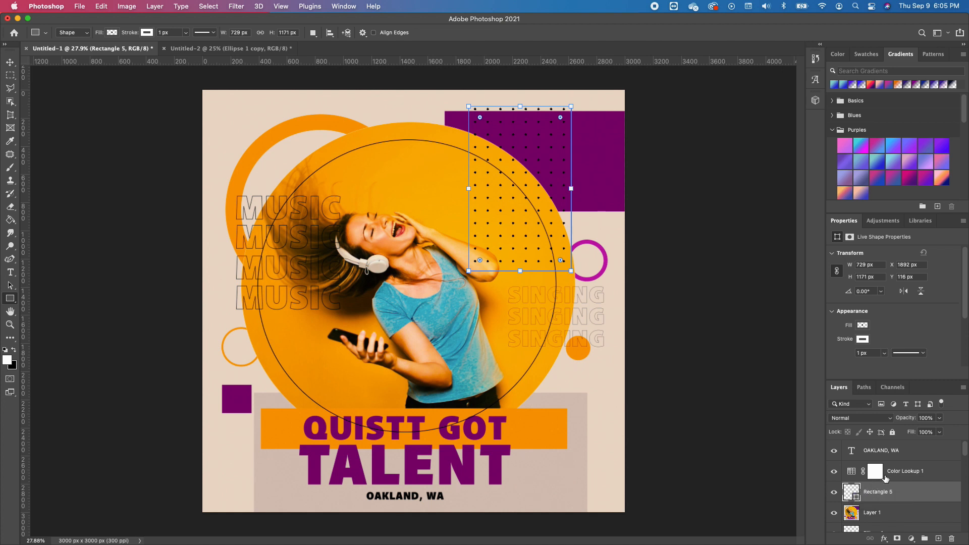
- Rescale the rectangle's dot pattern fill to 3% for a finer dot grid
left_click(861, 324)
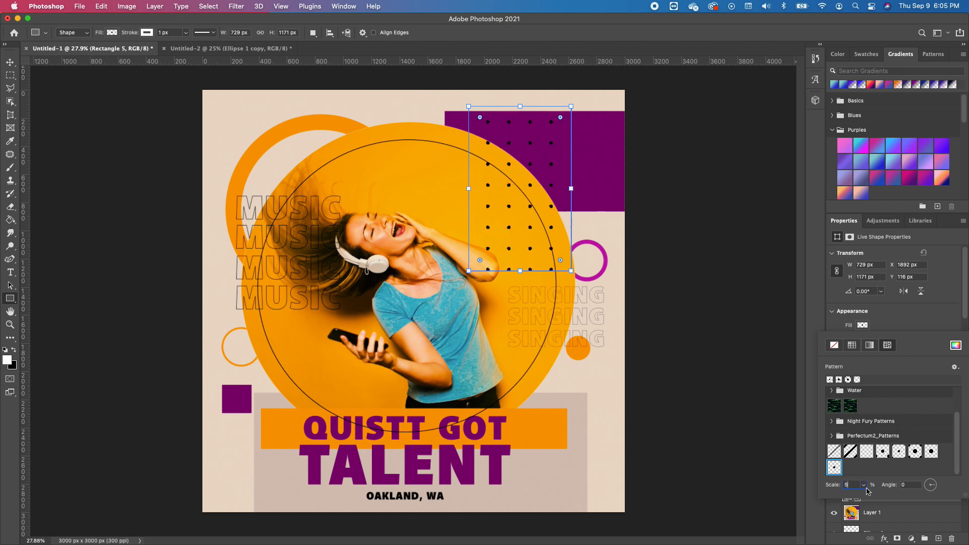
left_click(850, 484)
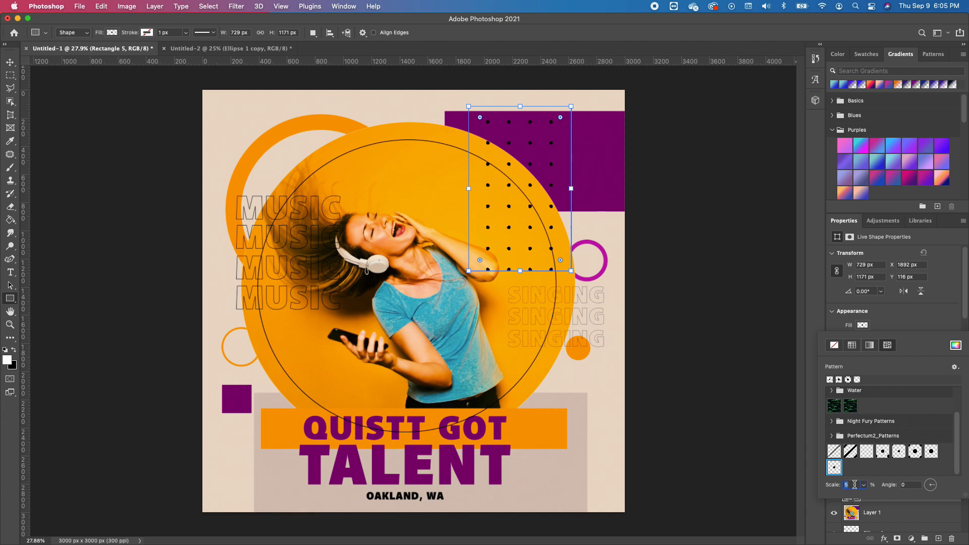
mouse_move(855, 484)
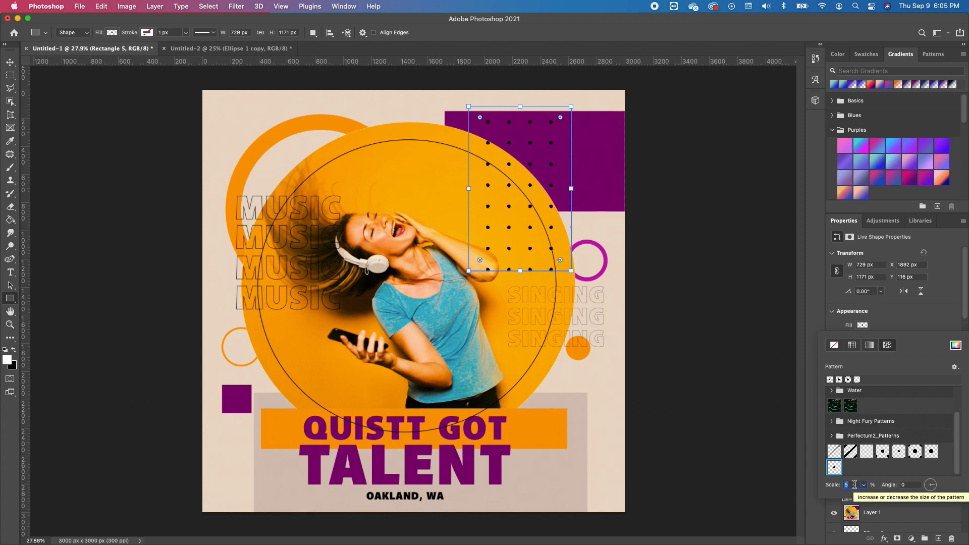
type("3")
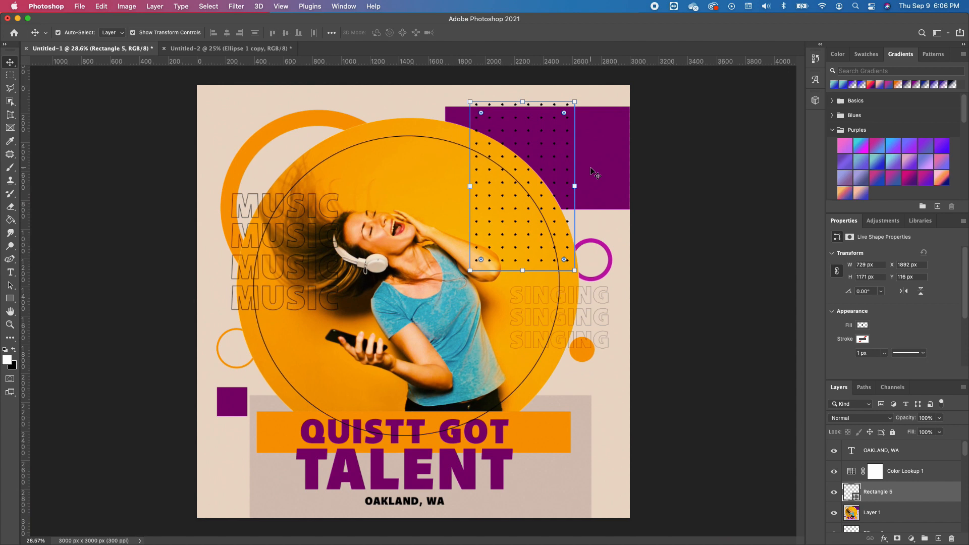
- Duplicate the dotted rectangle and move the copy to the poster's lower-left corner
left_click(872, 513)
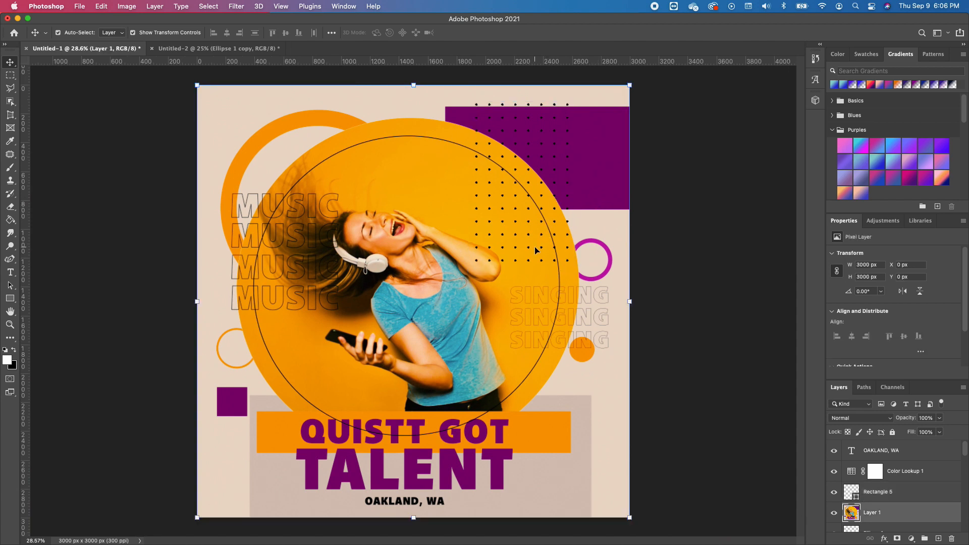
left_click(877, 491)
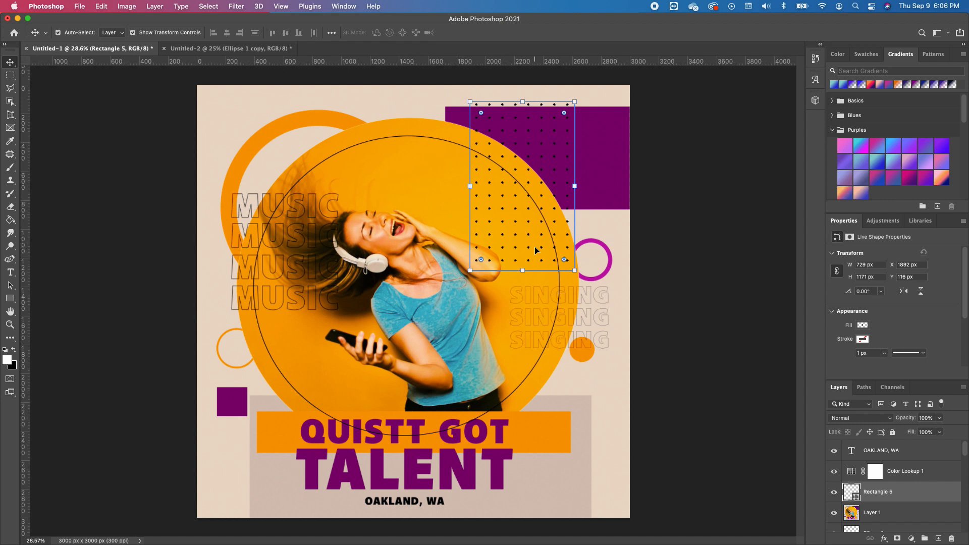
mouse_move(541, 255)
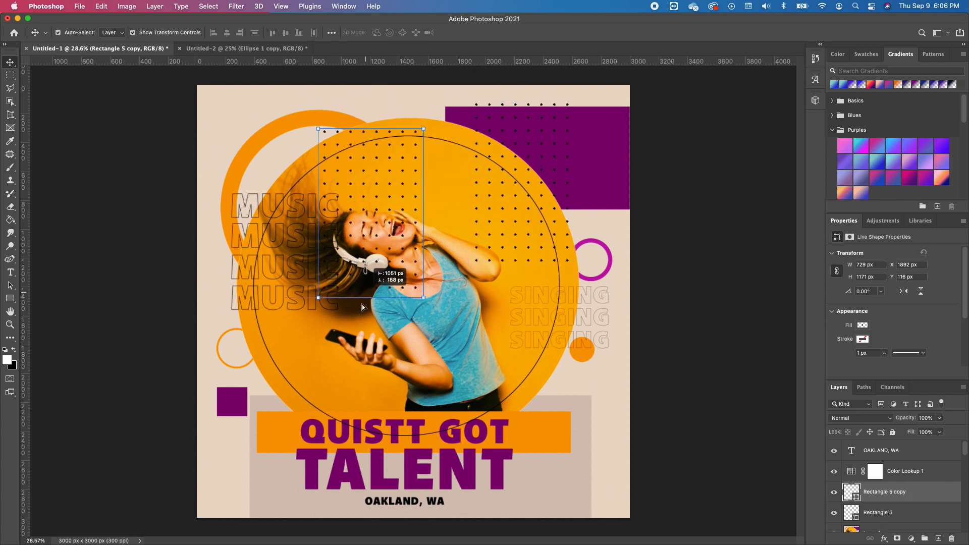
left_click_drag(370, 216, 257, 436)
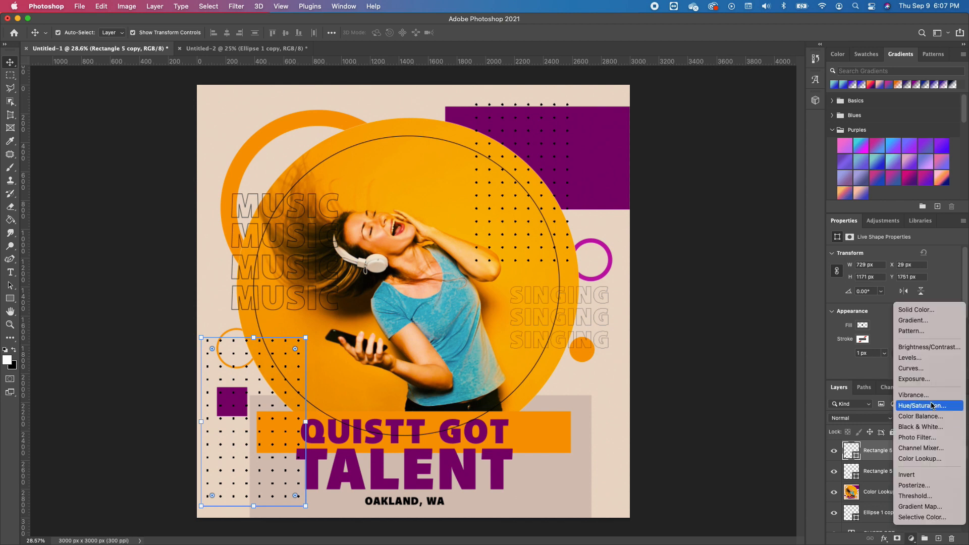
- Clip a Hue/Saturation adjustment to Rectangle 5 copy with Lightness 100, turning its dots white
left_click(924, 406)
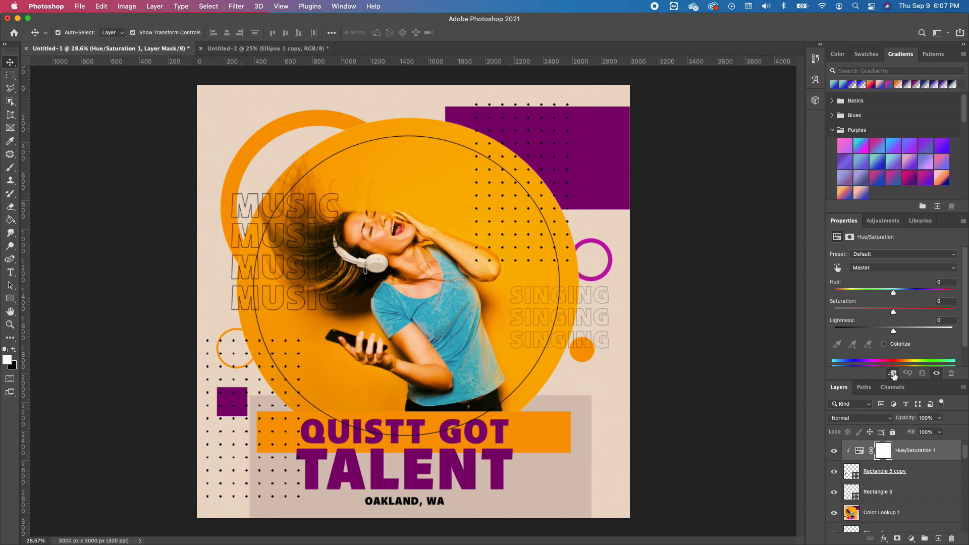
mouse_move(891, 334)
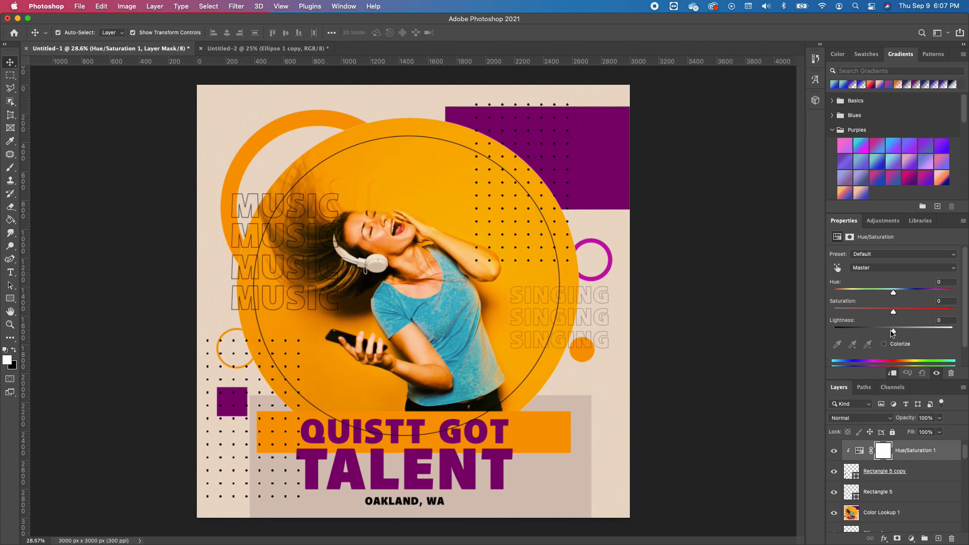
left_click_drag(892, 329, 952, 329)
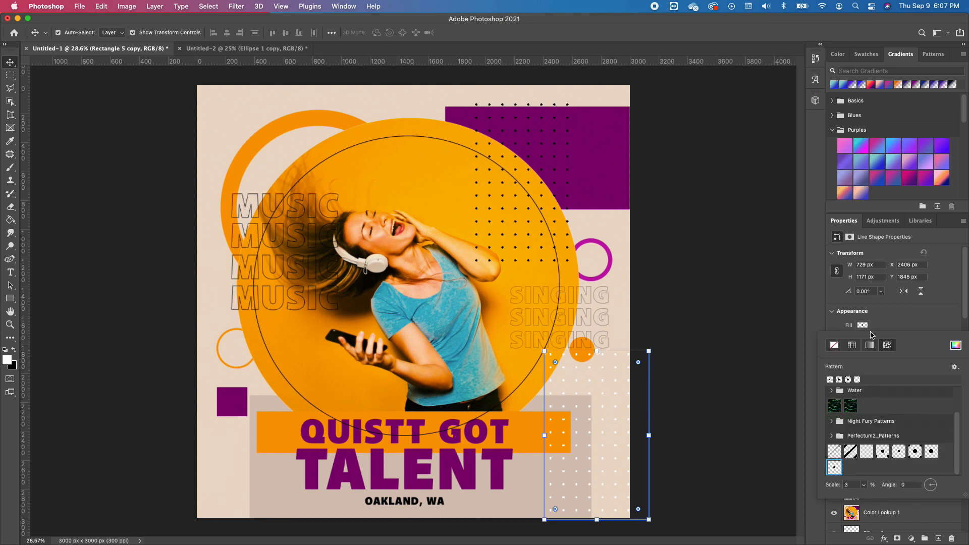
mouse_move(863, 488)
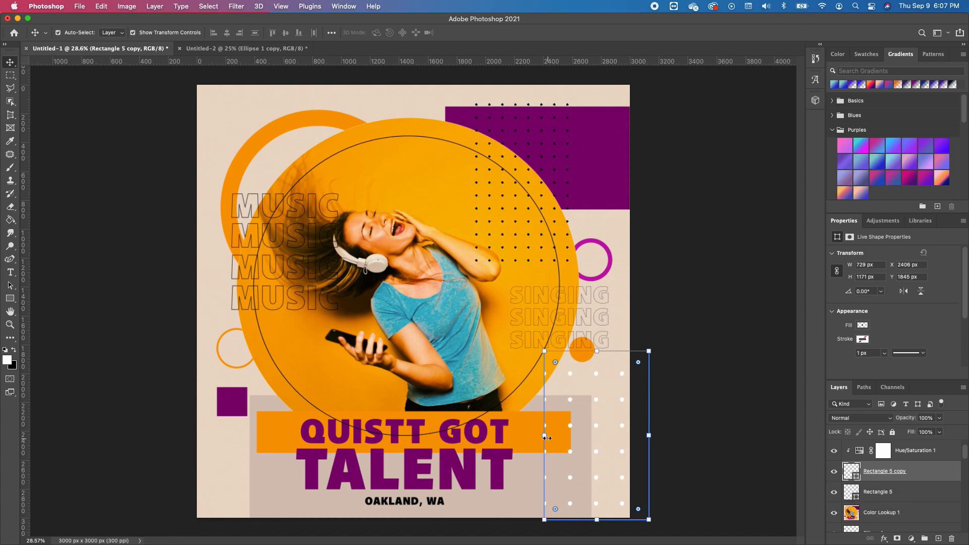
mouse_move(546, 377)
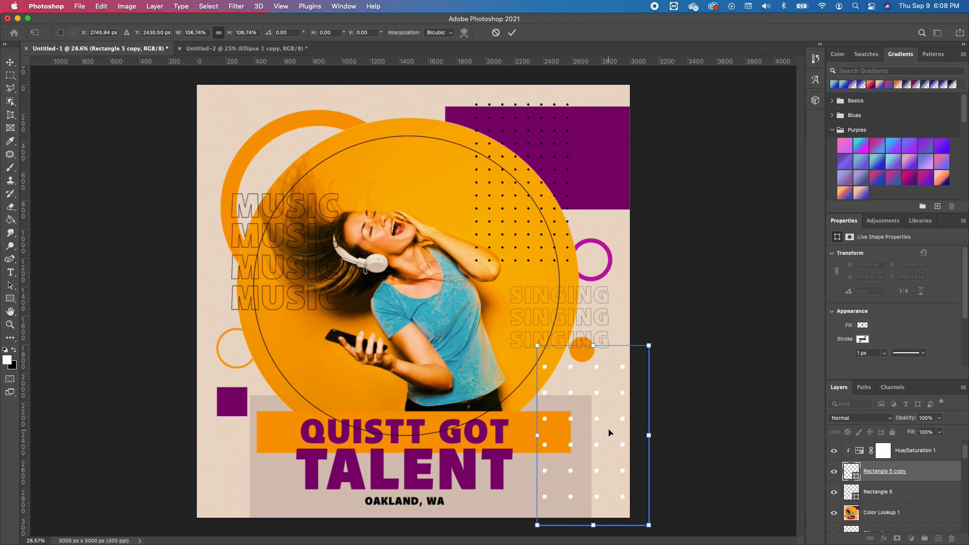
mouse_move(595, 358)
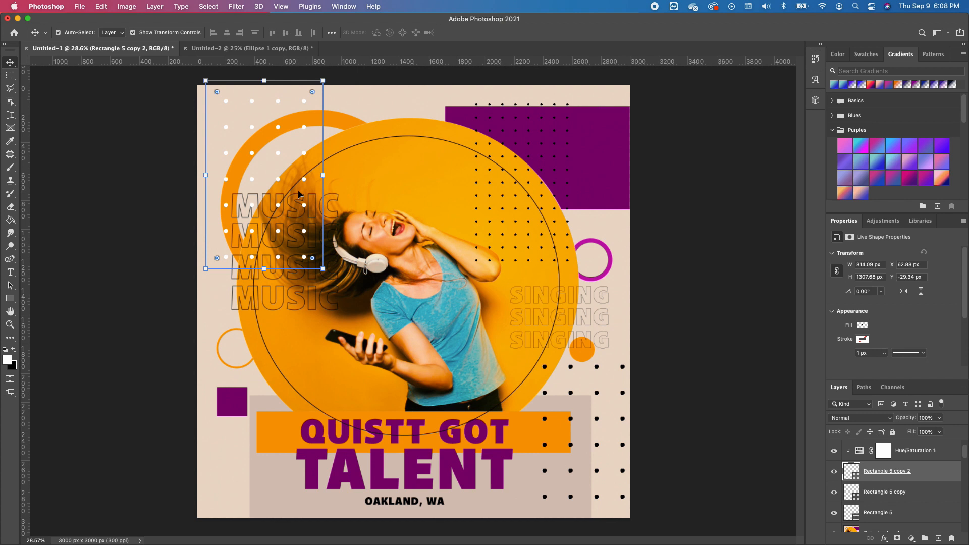
mouse_move(313, 134)
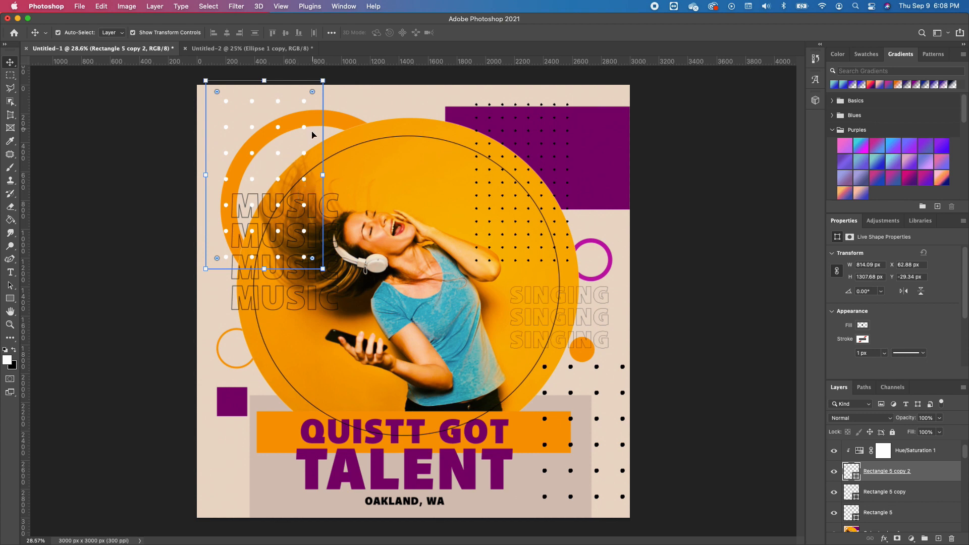
mouse_move(616, 163)
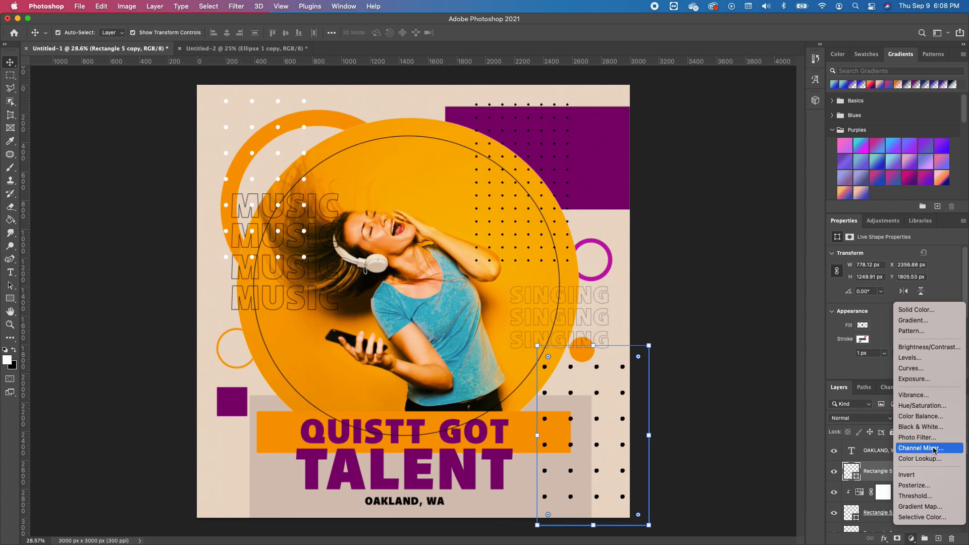
mouse_move(918, 309)
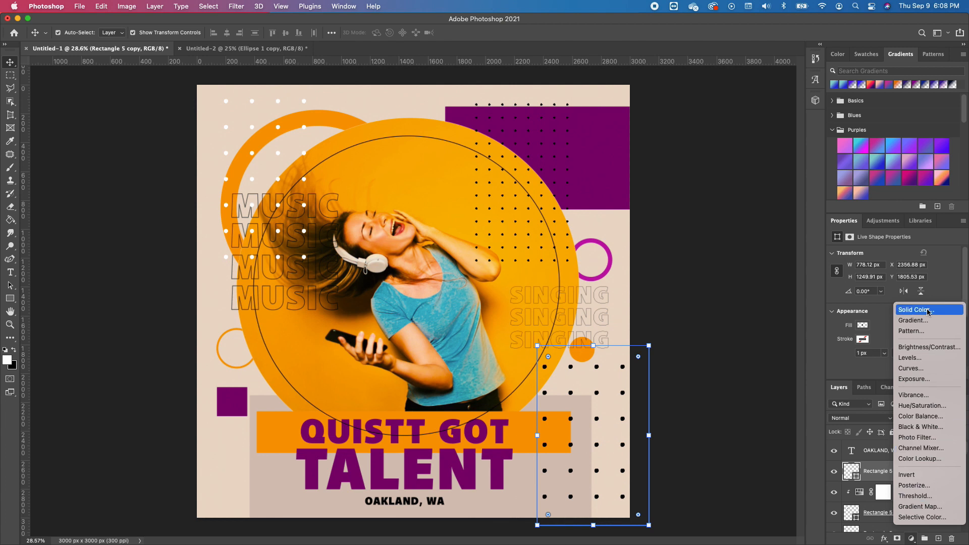
- Add a purple Solid Color fill layer and clip it to the lower-right Rectangle 5 copy
left_click(916, 310)
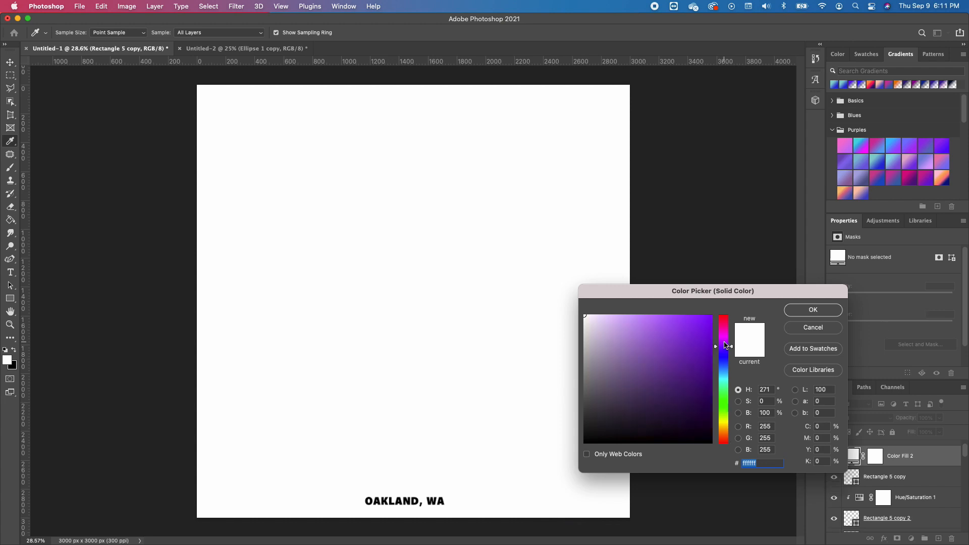
left_click(687, 338)
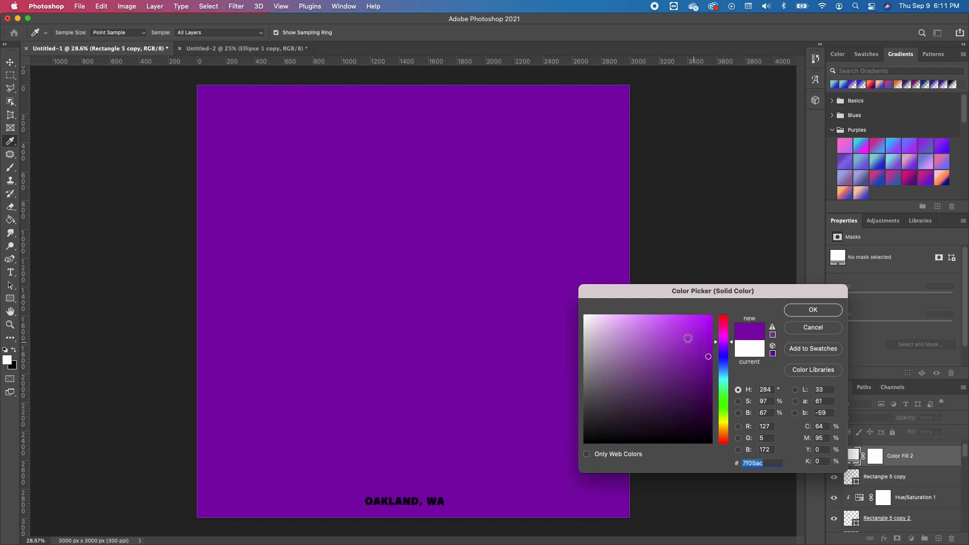
left_click(811, 309)
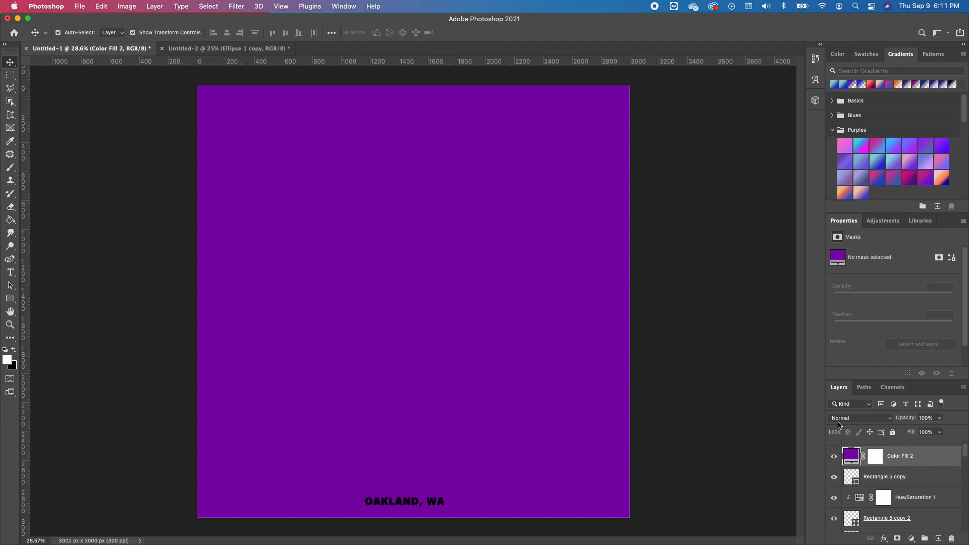
mouse_move(877, 467)
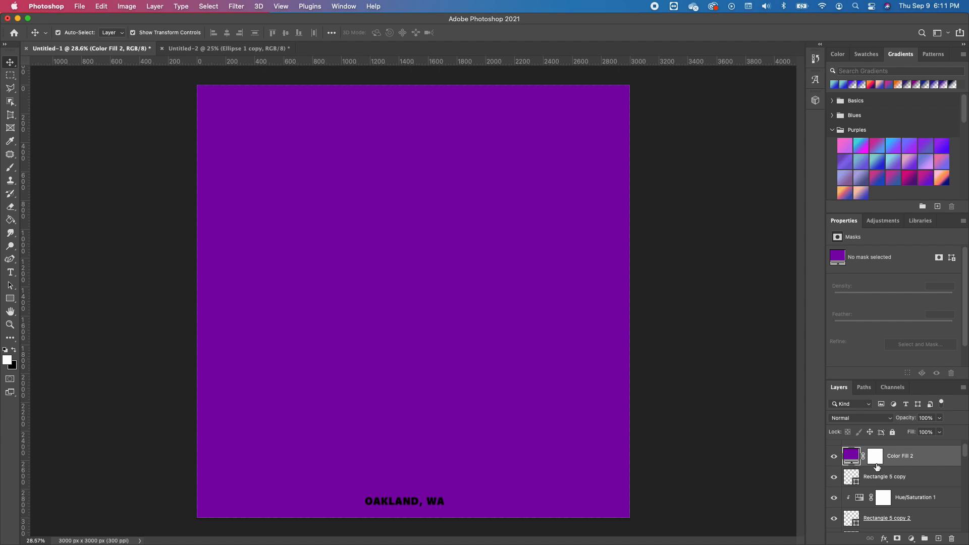
mouse_move(921, 461)
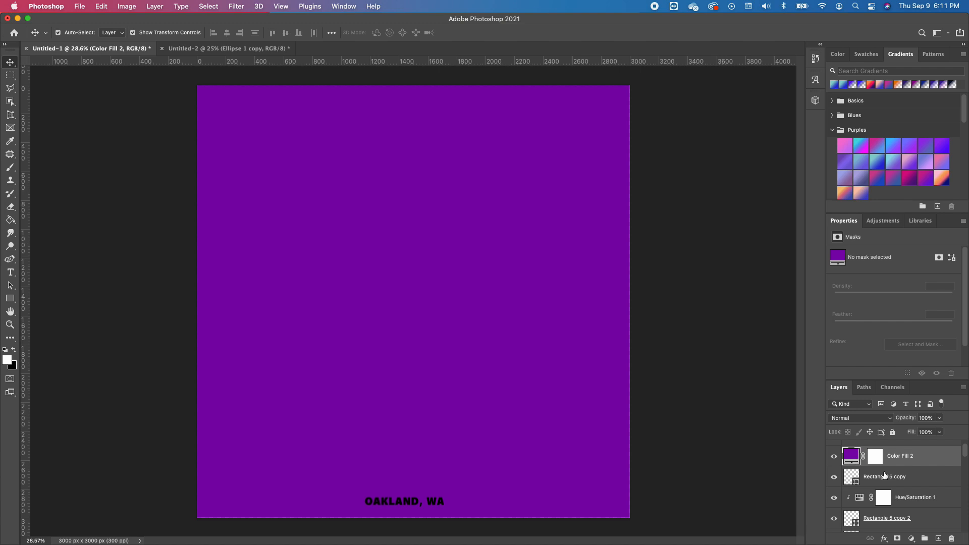
left_click(834, 456)
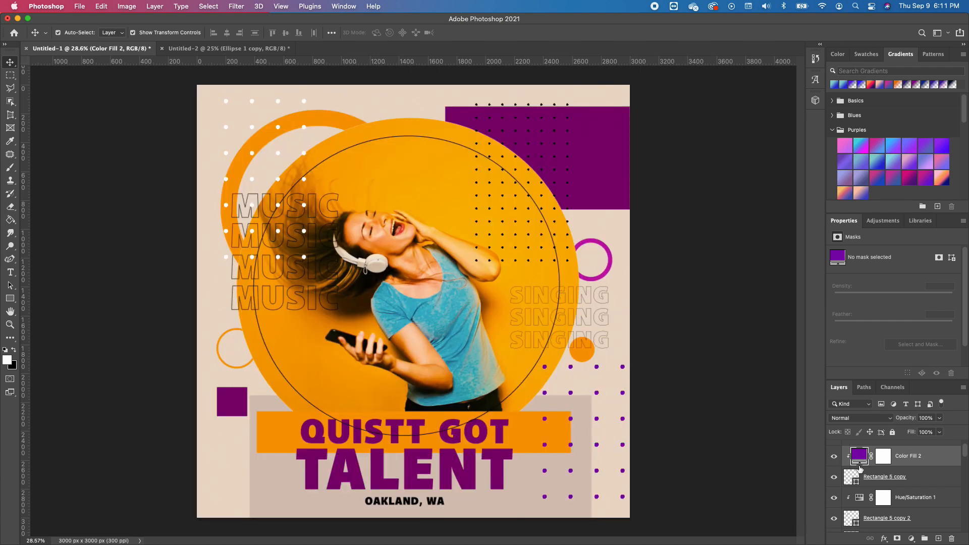
- Recolour Color Fill 2 to a pale bluish grey, previewed on the lower-right dots
double_click(858, 455)
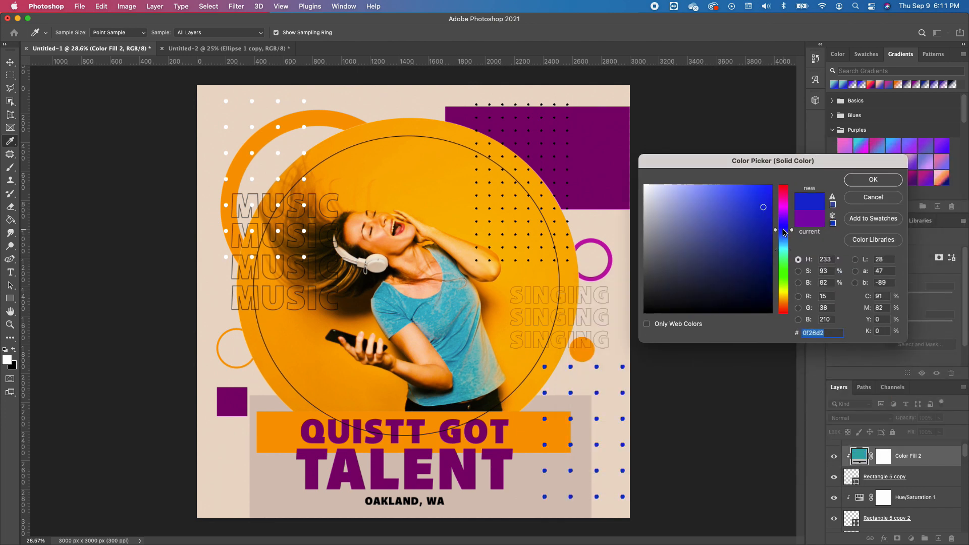
left_click(657, 203)
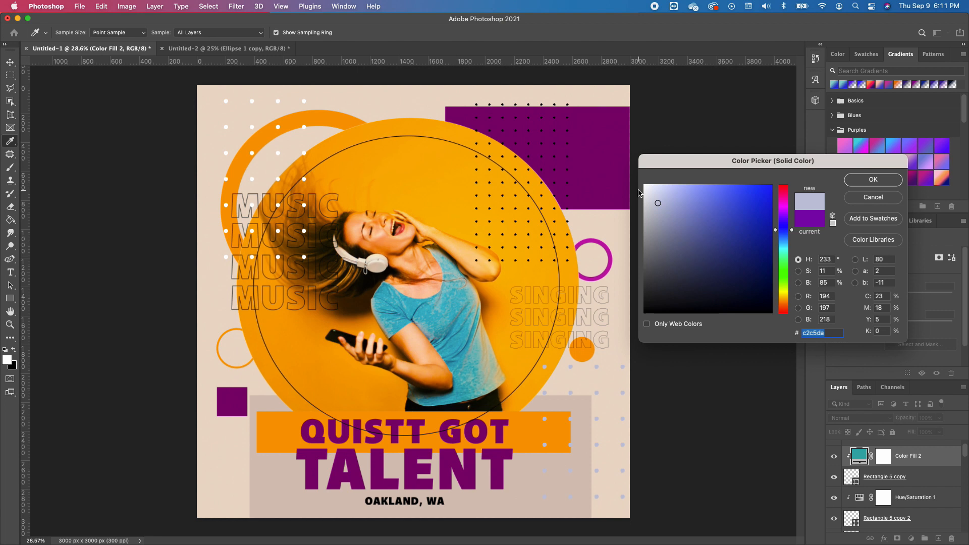